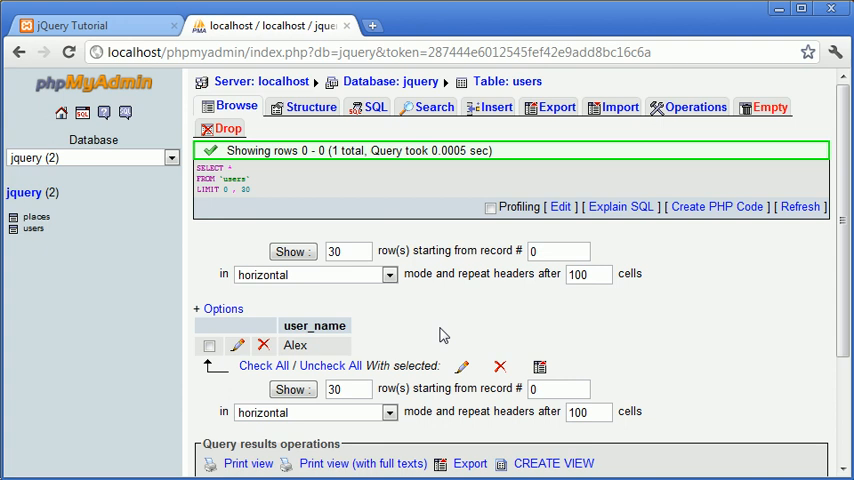
pyautogui.moveTo(444, 335)
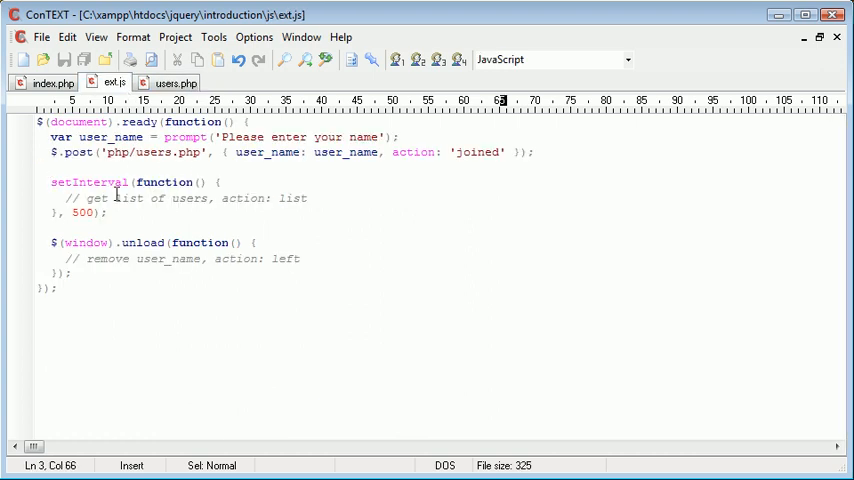
# Delete the '// get list of users' comment line inside setInterval in ext.js.
pyautogui.click(68, 198)
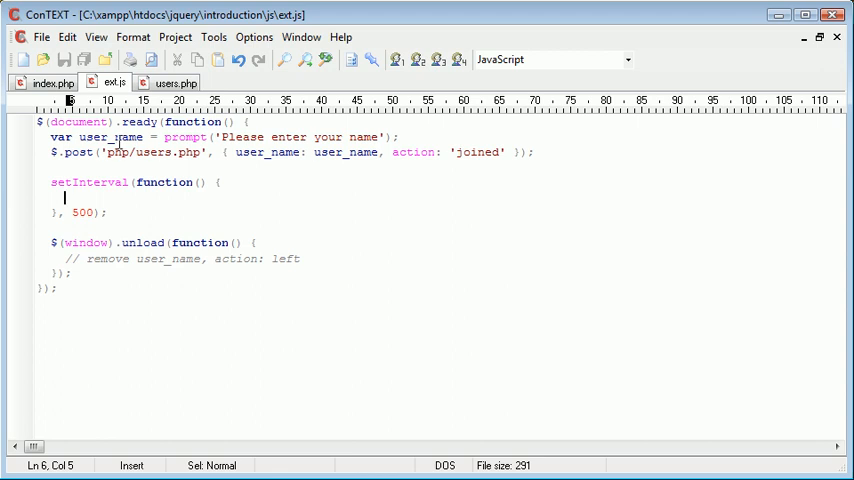
pyautogui.click(120, 152)
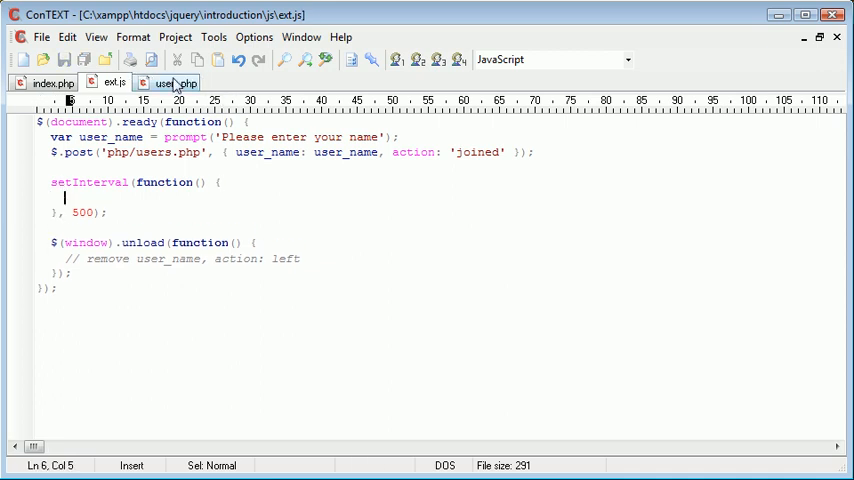
pyautogui.click(175, 82)
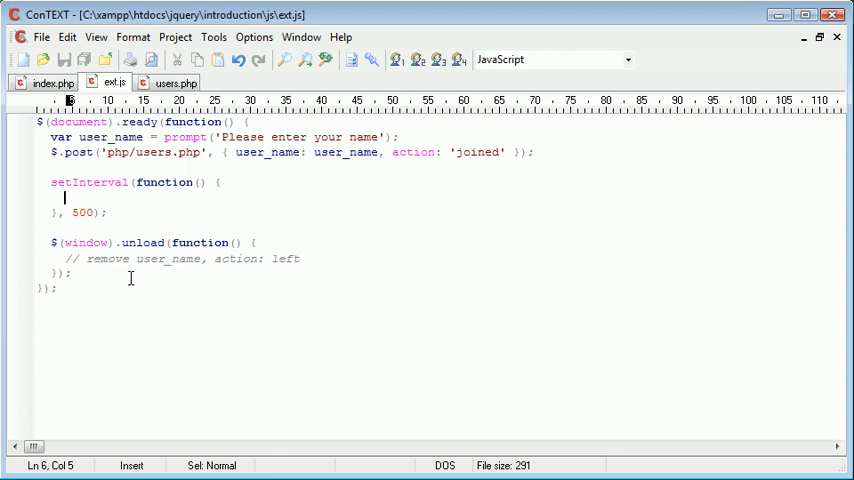
pyautogui.moveTo(308, 324)
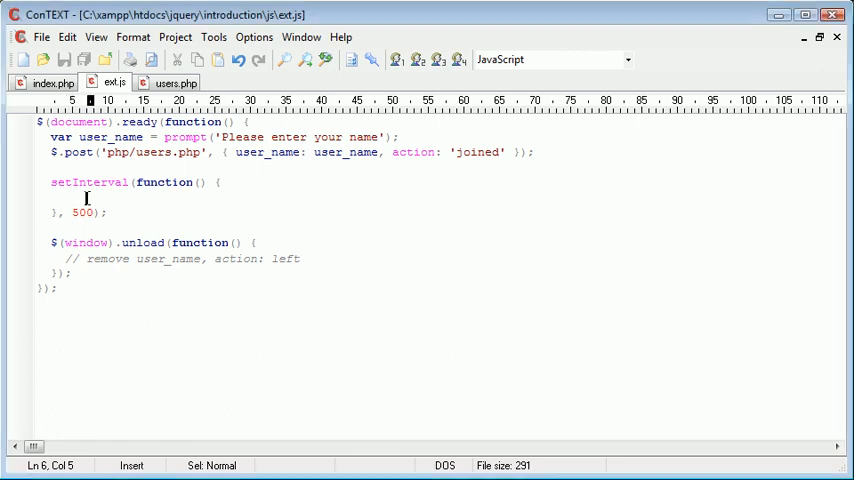
# Start a $.post() call to 'php/users.php' on the empty line.
pyautogui.write('$')
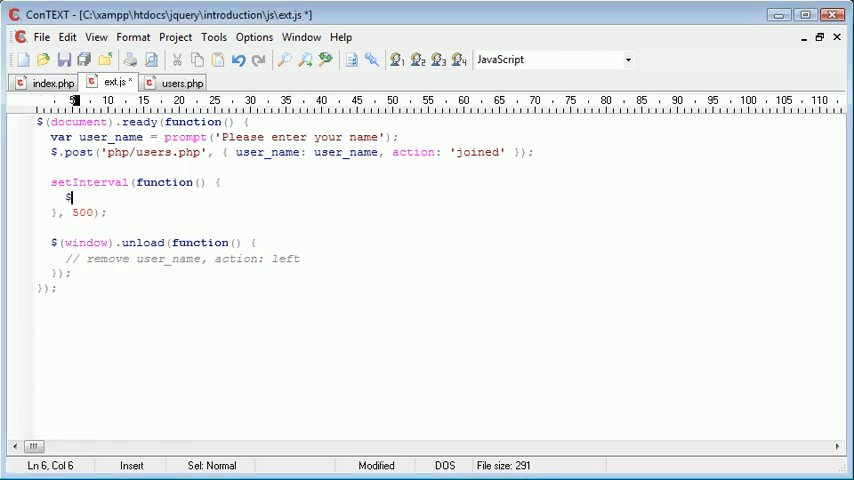
pyautogui.write('$.post();')
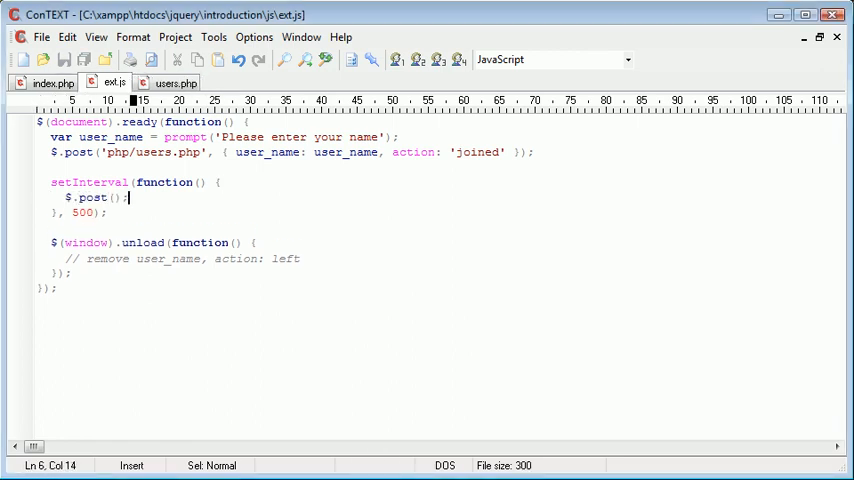
pyautogui.write("''")
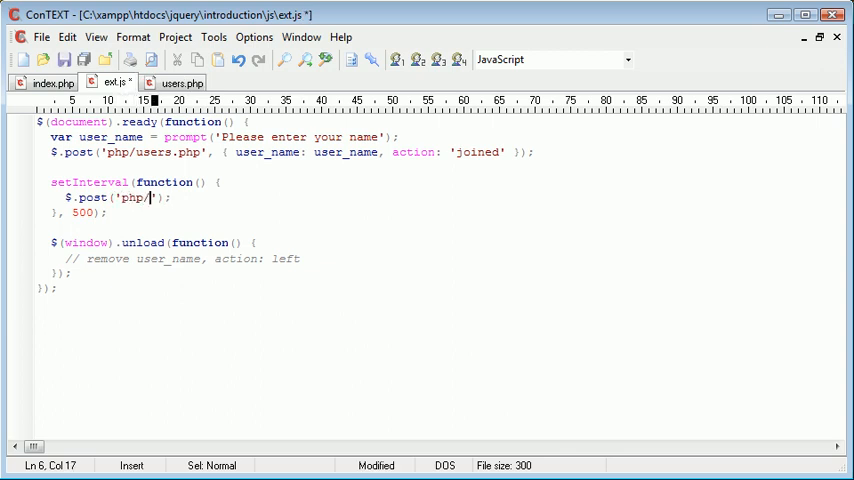
pyautogui.write("users.php', {")
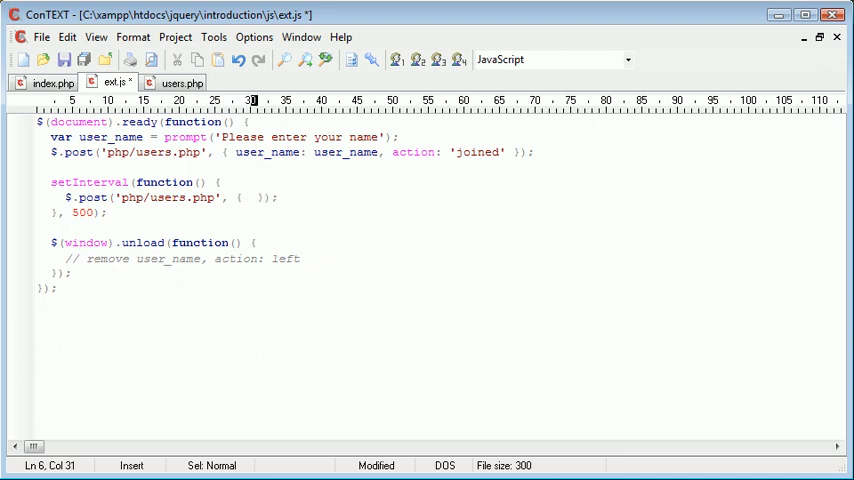
# Send { action: 'list' } with an empty function(data) callback body.
pyautogui.click(247, 197)
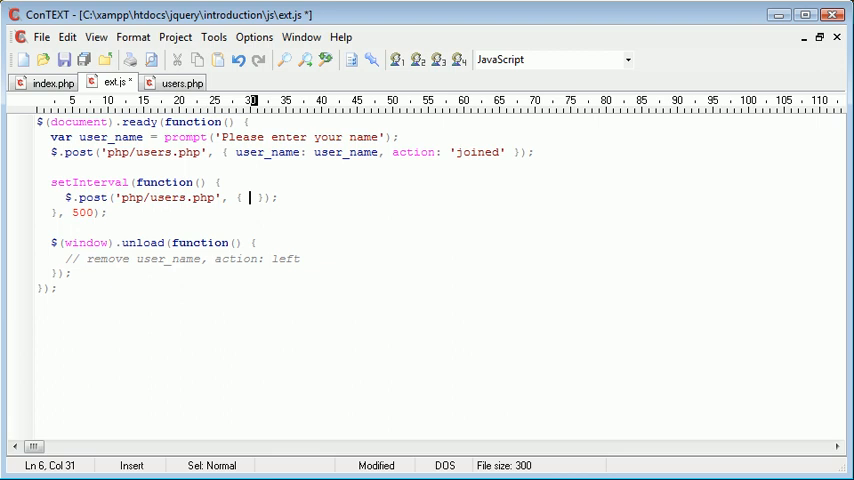
pyautogui.write("action: 'list")
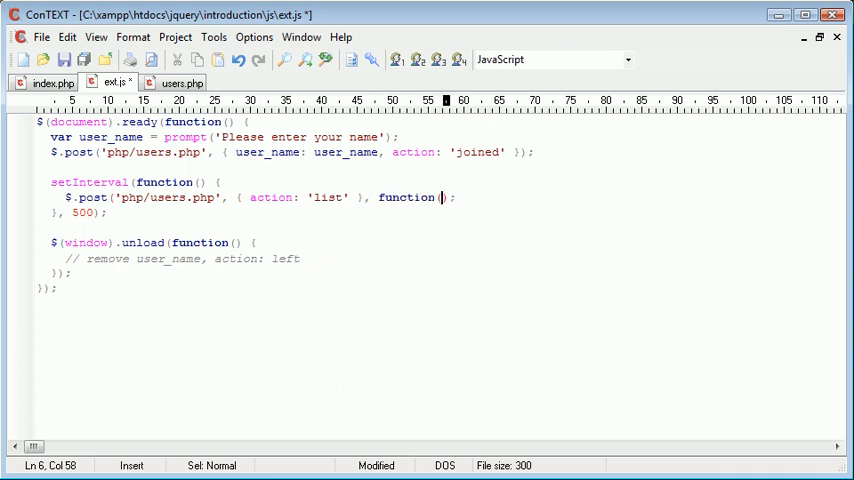
pyautogui.write('data)')
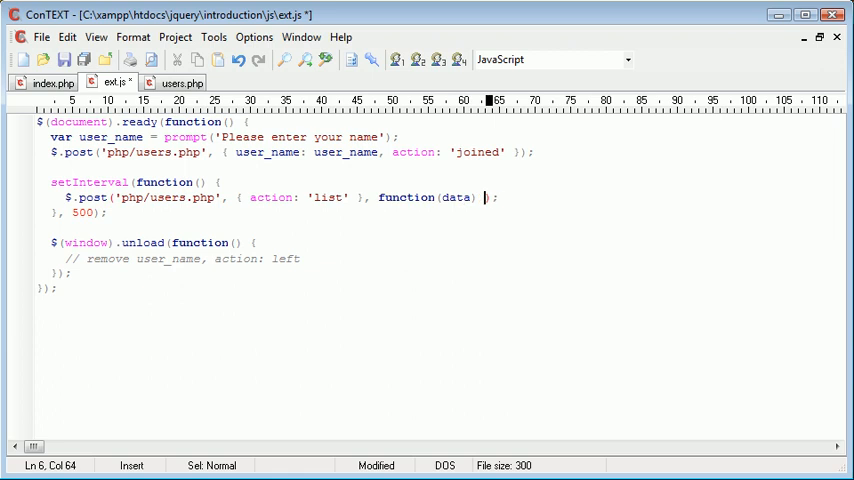
pyautogui.press('Return')
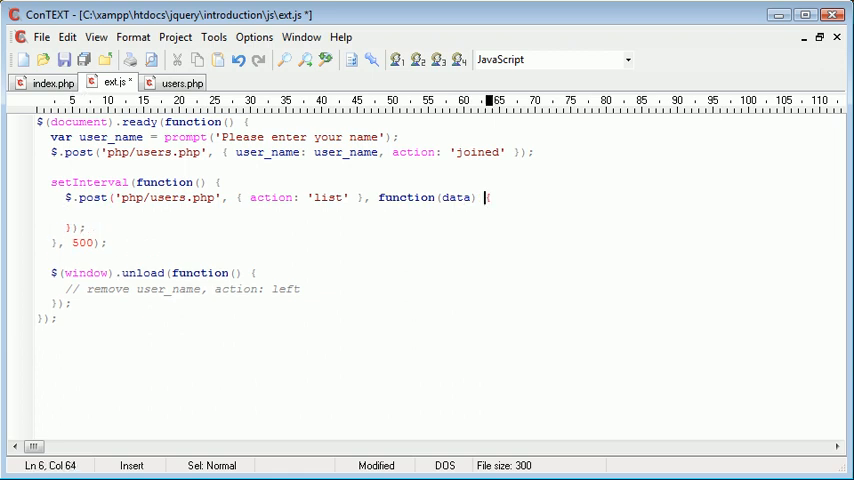
pyautogui.doubleClick(456, 197)
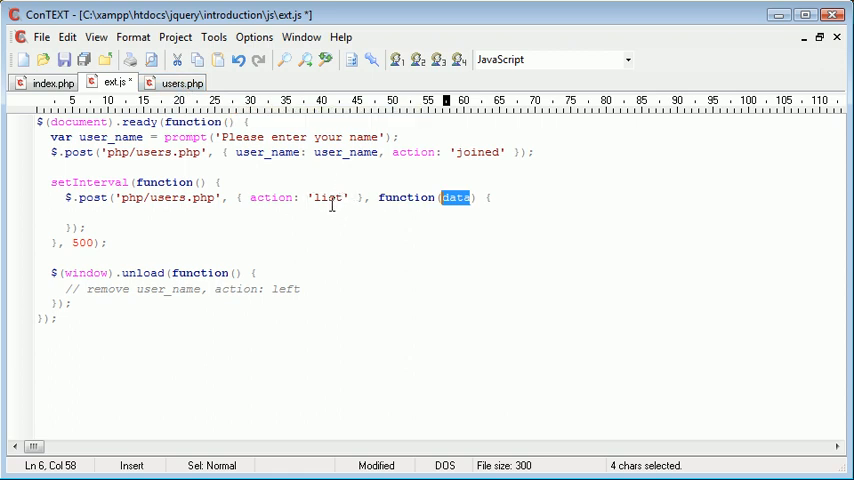
# Check users.php and index.php for the users_online div id, then return to ext.js.
pyautogui.click(180, 82)
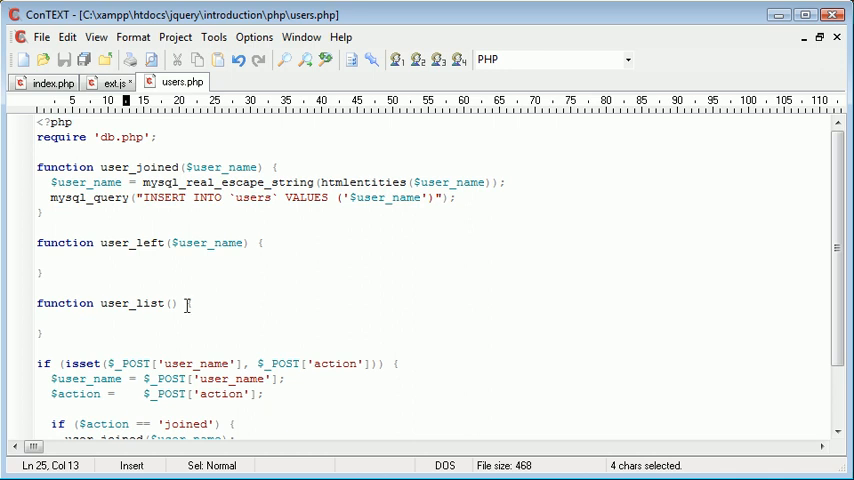
pyautogui.click(113, 83)
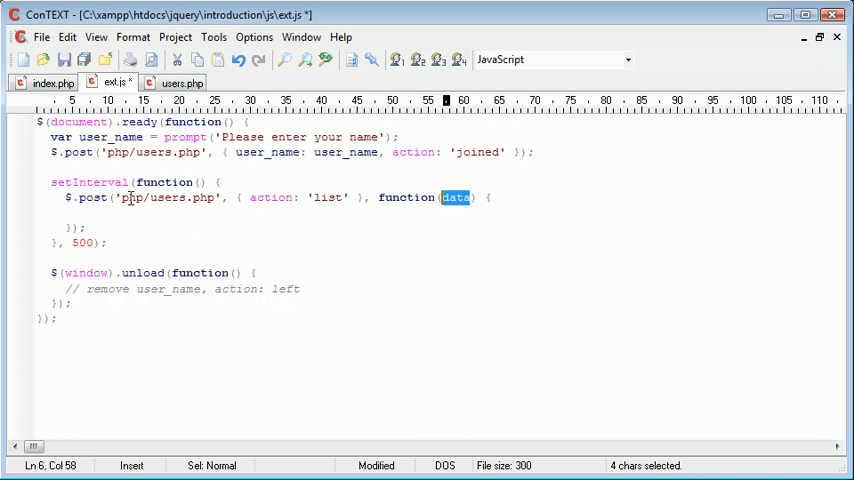
pyautogui.moveTo(465, 200)
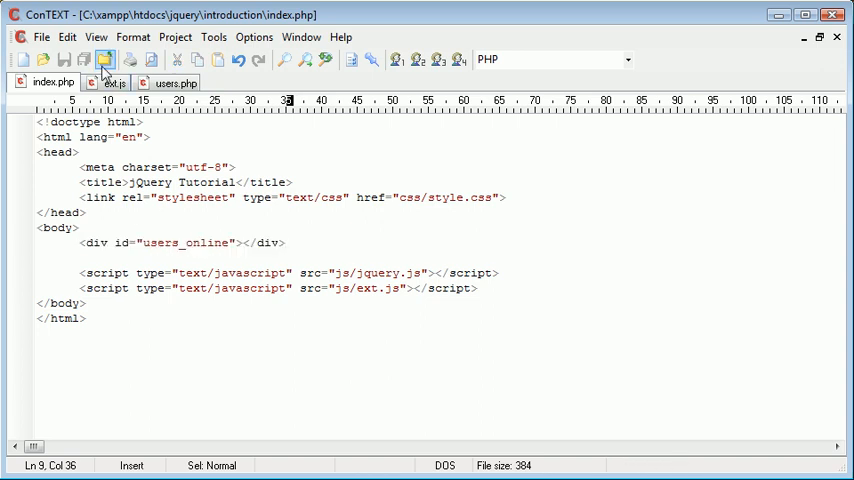
pyautogui.click(113, 82)
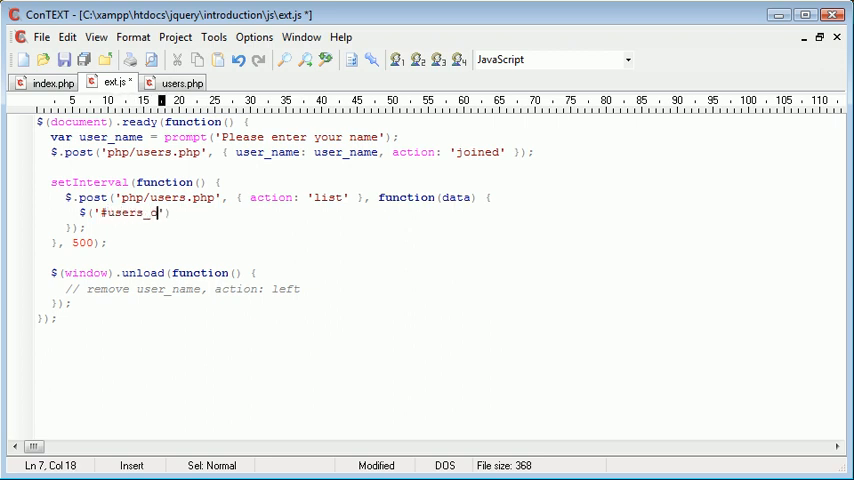
# Complete the callback as $('#users_online').html(data) and bring up users.php.
pyautogui.write("nline').html")
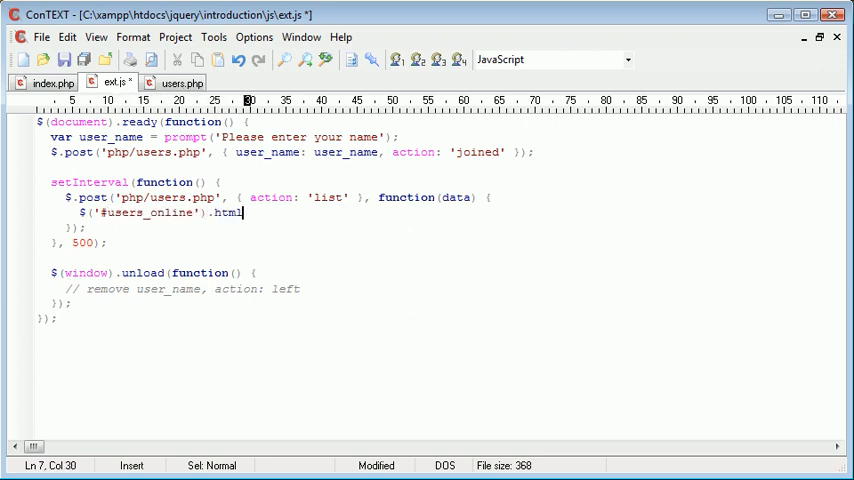
pyautogui.write('(data);')
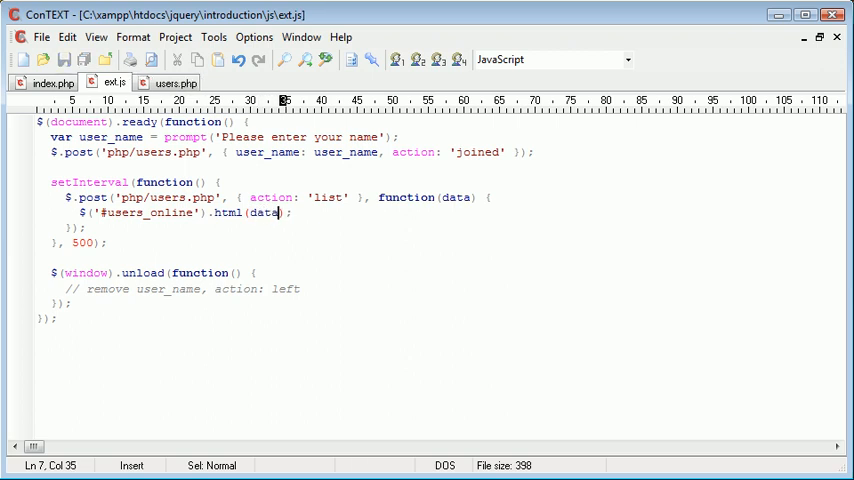
pyautogui.doubleClick(227, 212)
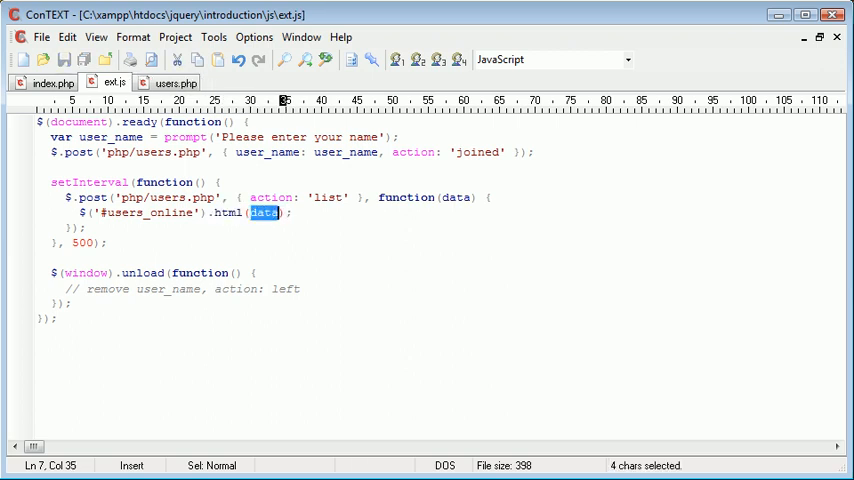
pyautogui.click(186, 213)
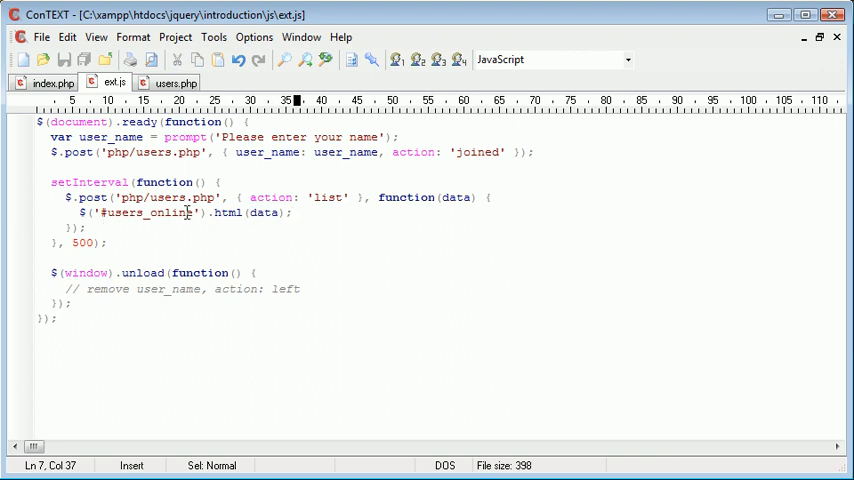
pyautogui.moveTo(297, 184)
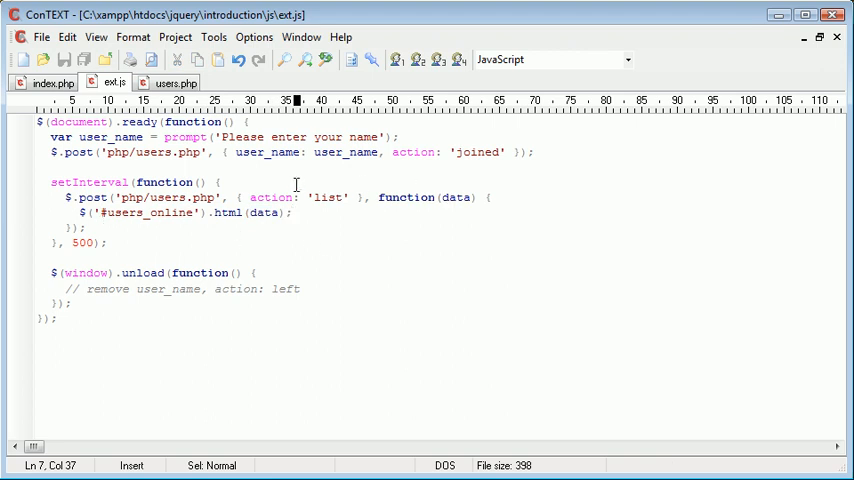
pyautogui.moveTo(197, 184)
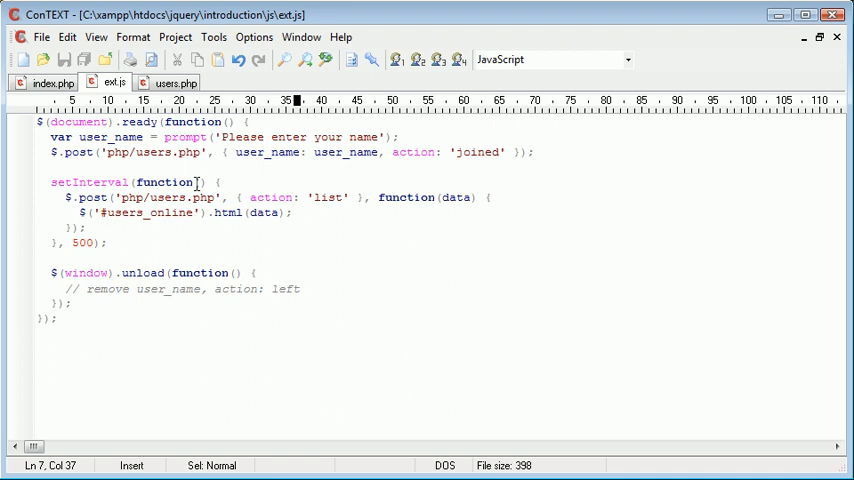
pyautogui.doubleClick(81, 242)
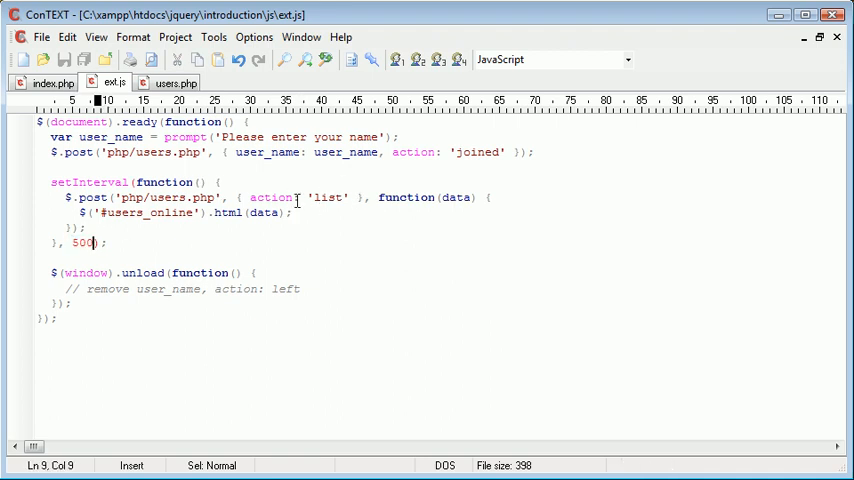
pyautogui.click(174, 82)
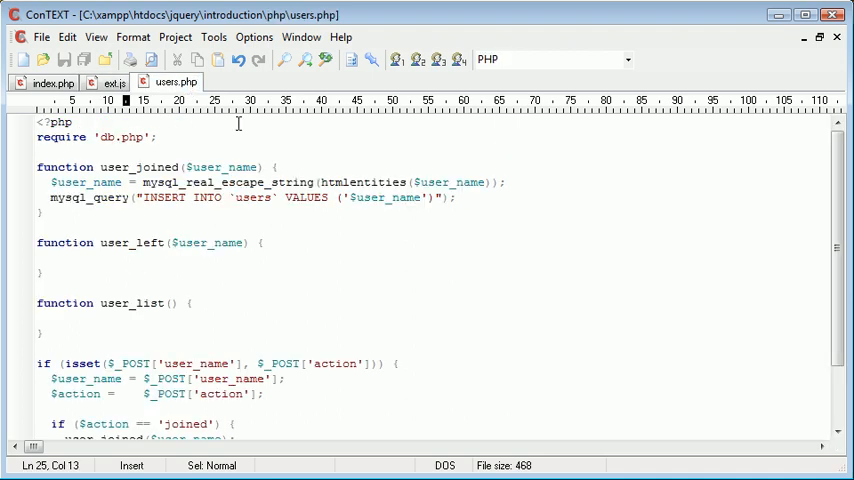
# Add an else if ($action == 'list') branch containing a '// call user_list function' comment.
pyautogui.scroll(-3)
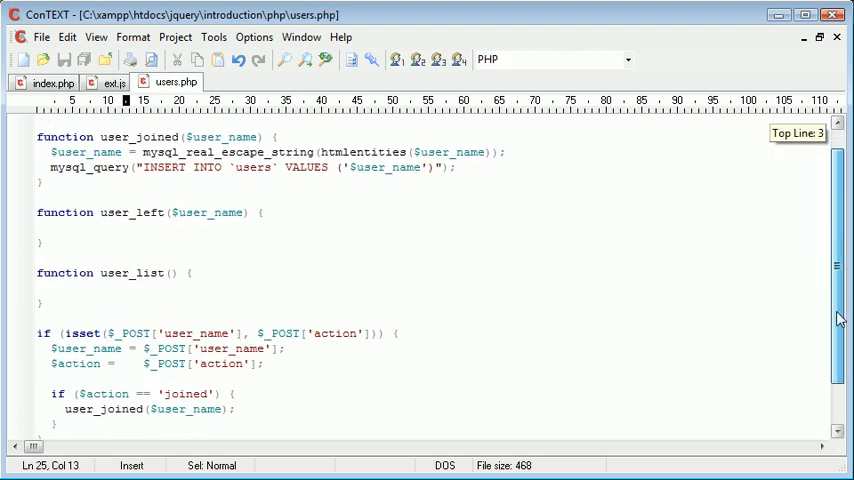
pyautogui.scroll(-3)
pyautogui.write(' else if')
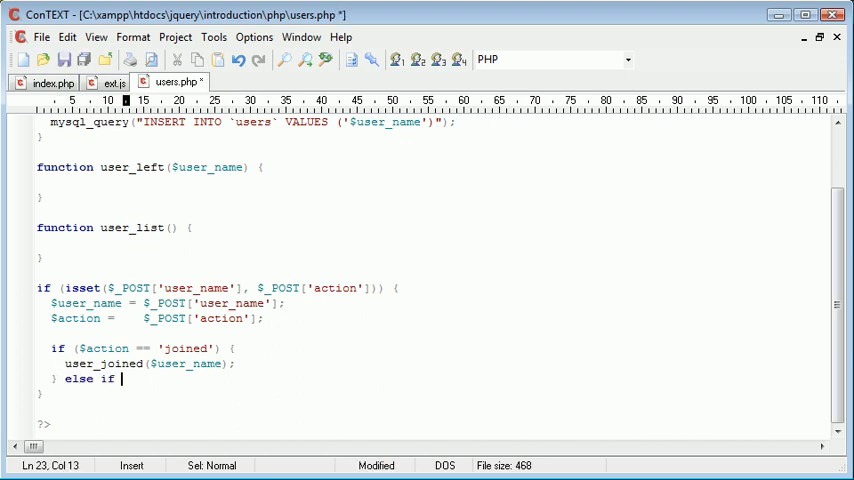
pyautogui.write("($action == 'list') {")
pyautogui.write('// ')
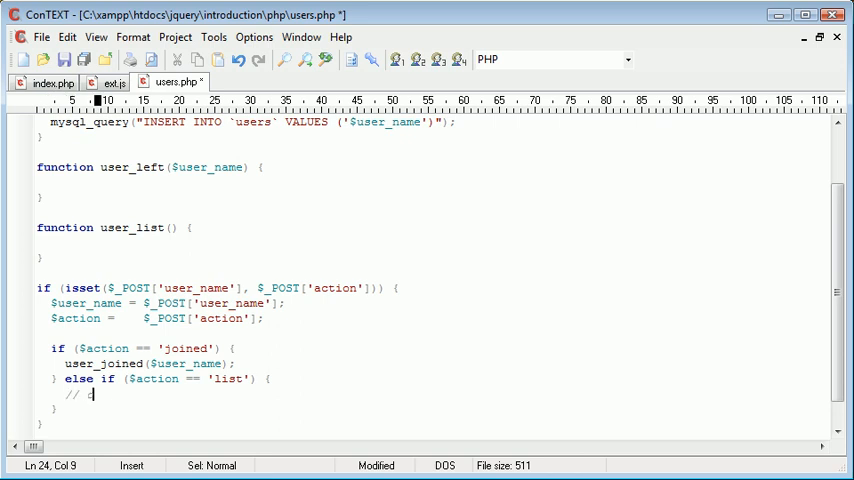
pyautogui.write('call')
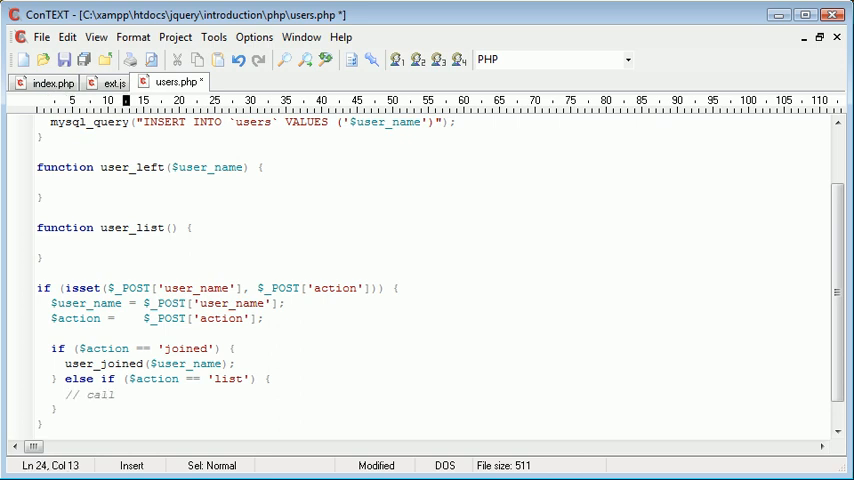
pyautogui.write('user_list function')
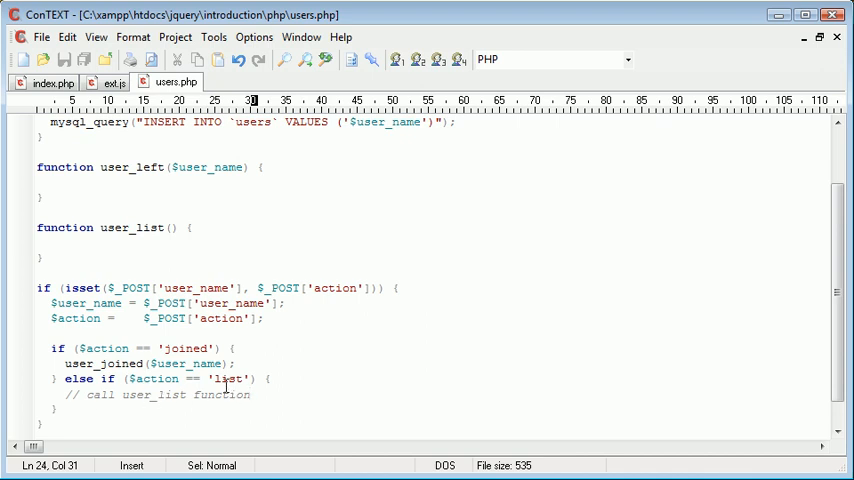
# Extend the users.php if condition with || isset($_POST['action']) and save.
pyautogui.click(112, 82)
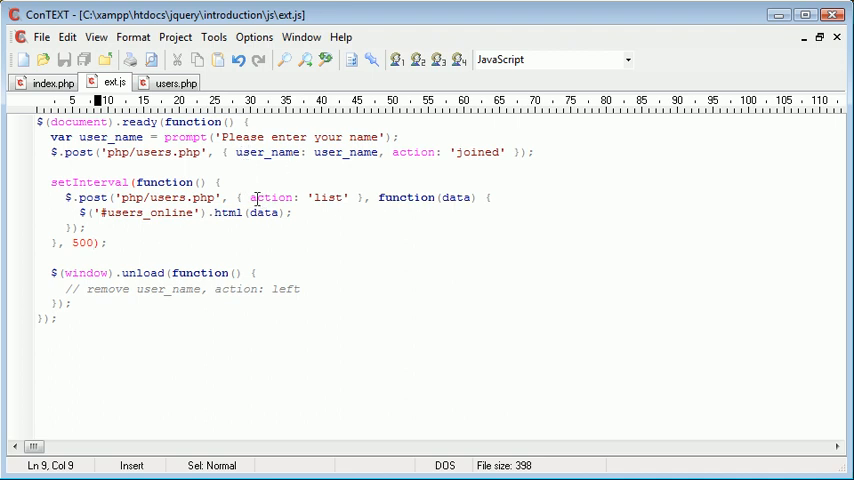
pyautogui.click(174, 82)
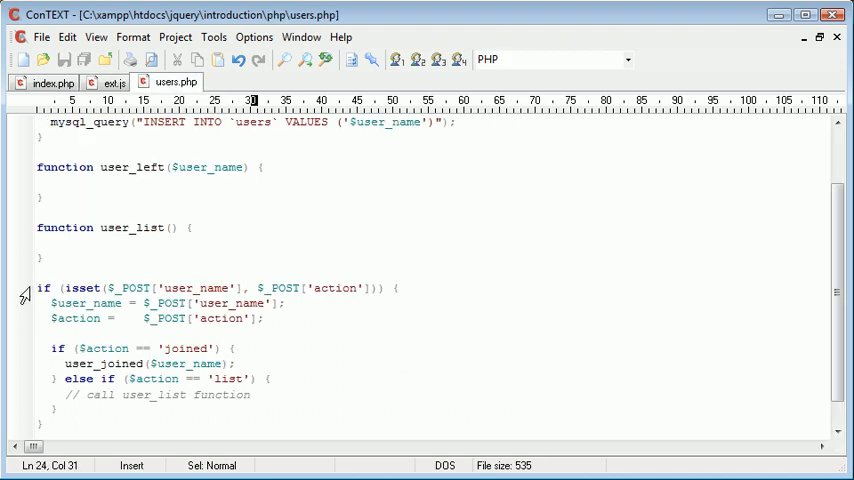
pyautogui.click(377, 288)
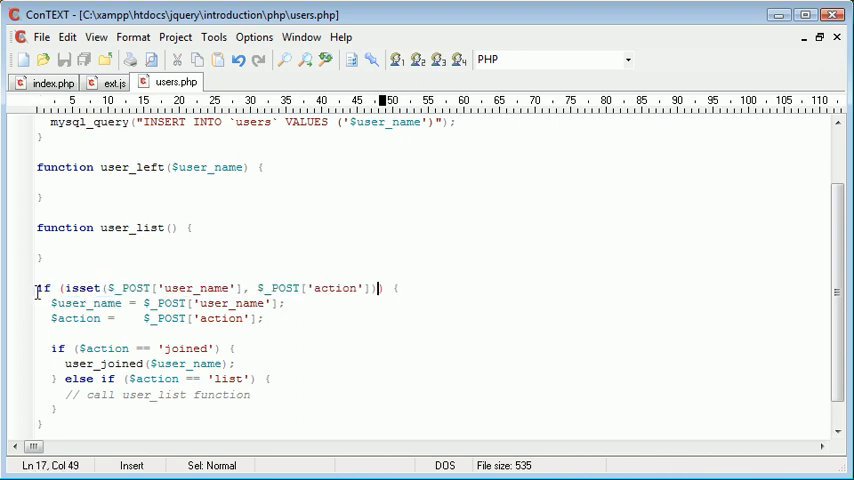
pyautogui.write('|| )')
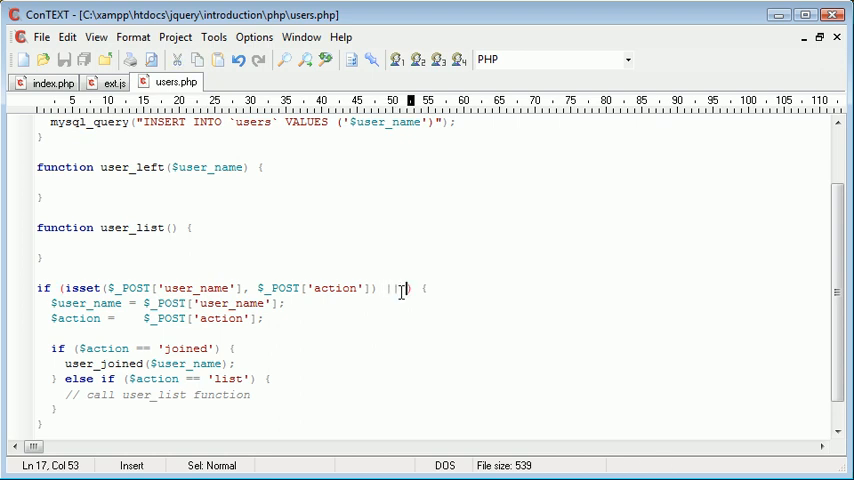
pyautogui.write('iset')
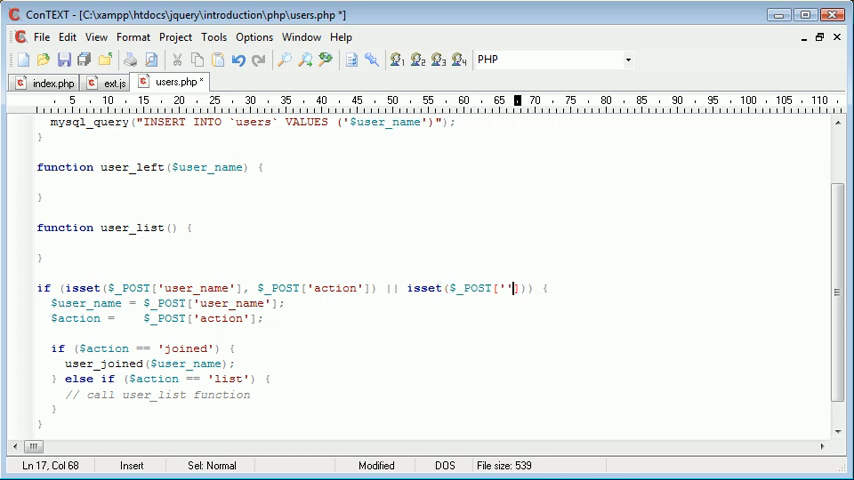
pyautogui.write('action')
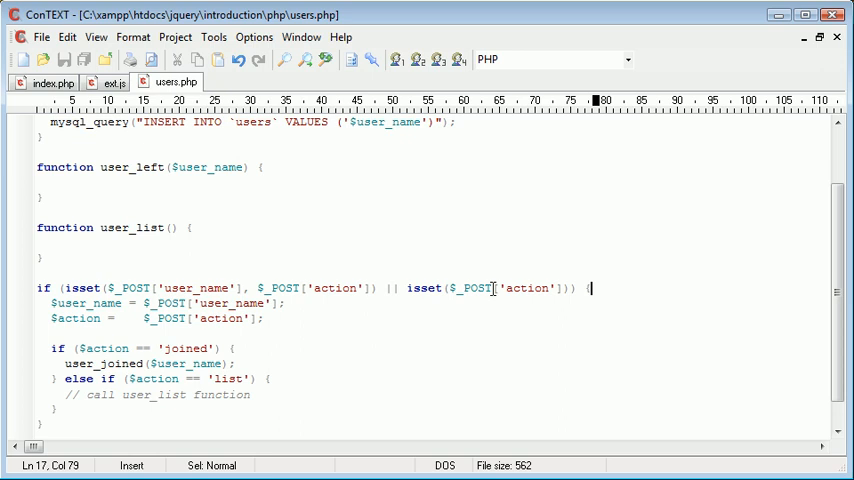
pyautogui.click(50, 318)
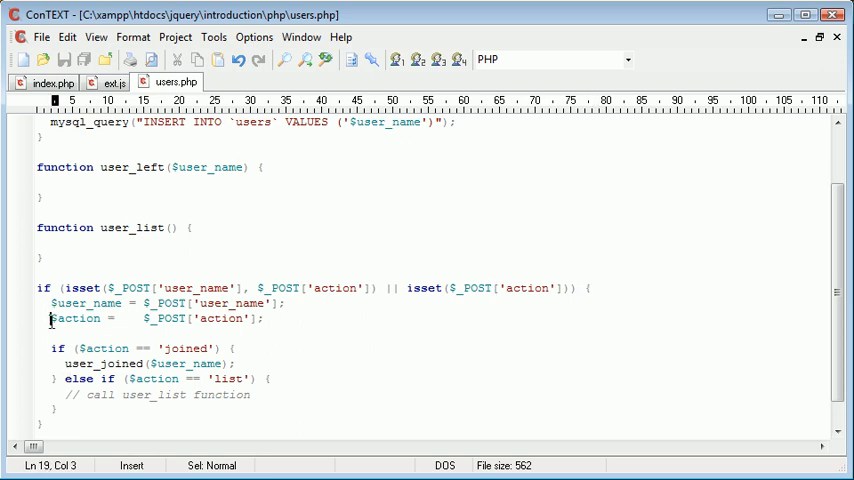
pyautogui.click(168, 303)
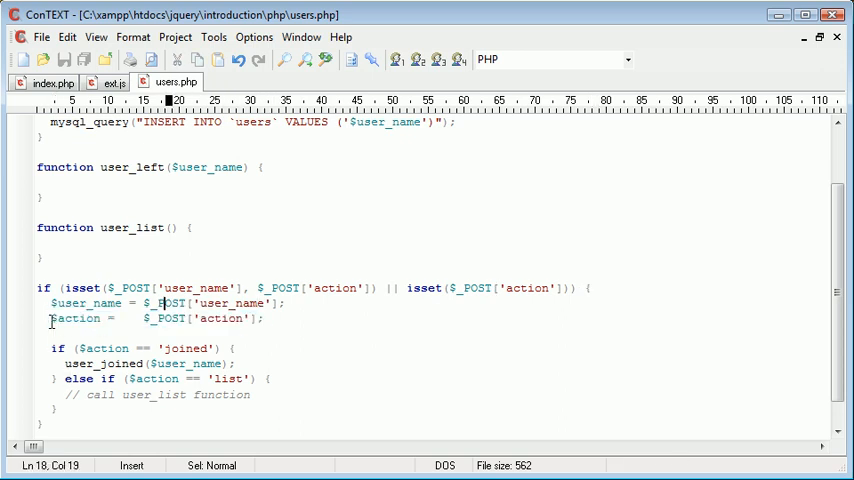
pyautogui.click(285, 318)
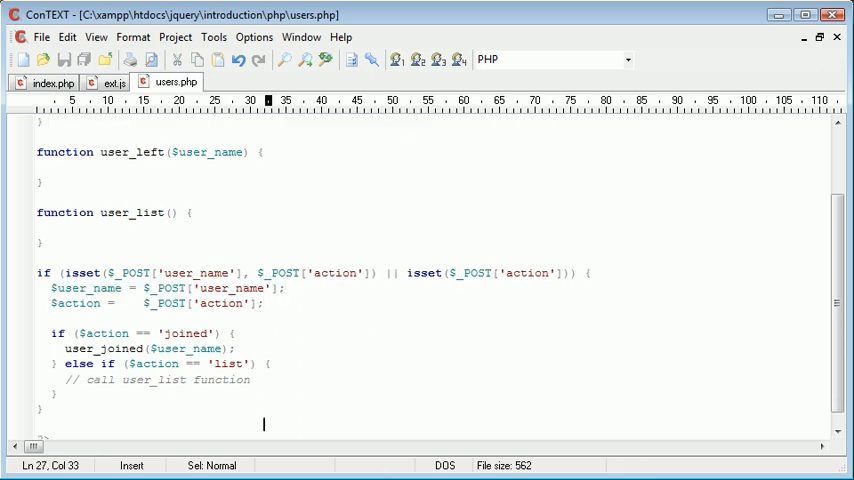
pyautogui.click(283, 288)
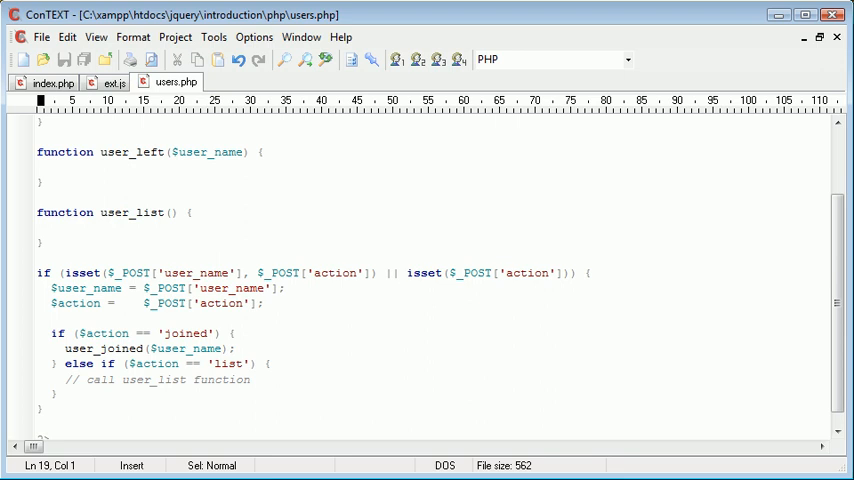
# Declare $users_list = array(); inside the empty user_list function.
pyautogui.click(263, 333)
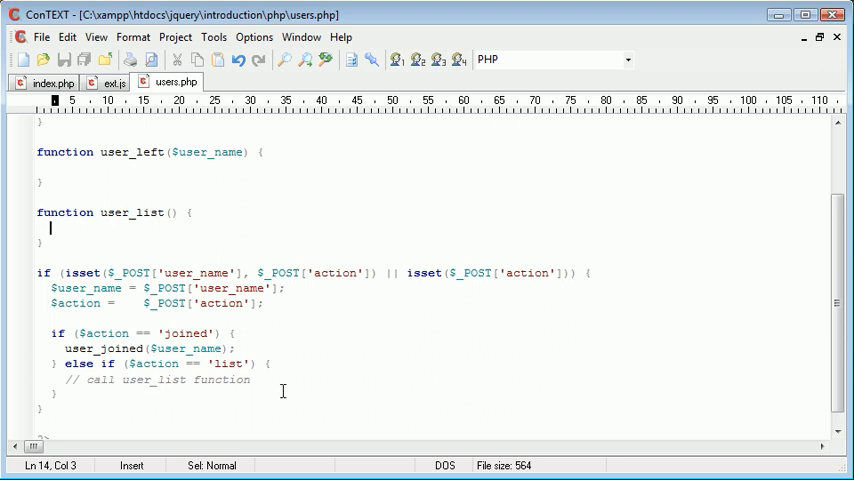
pyautogui.write('$users')
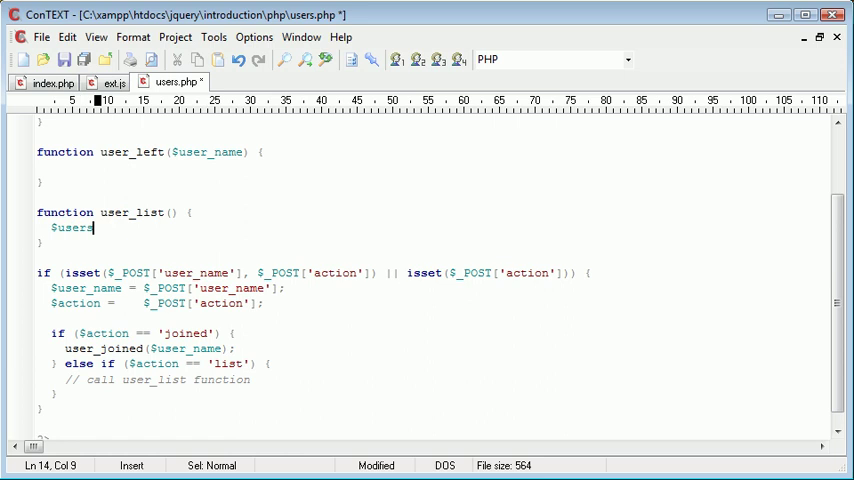
pyautogui.write('_list =')
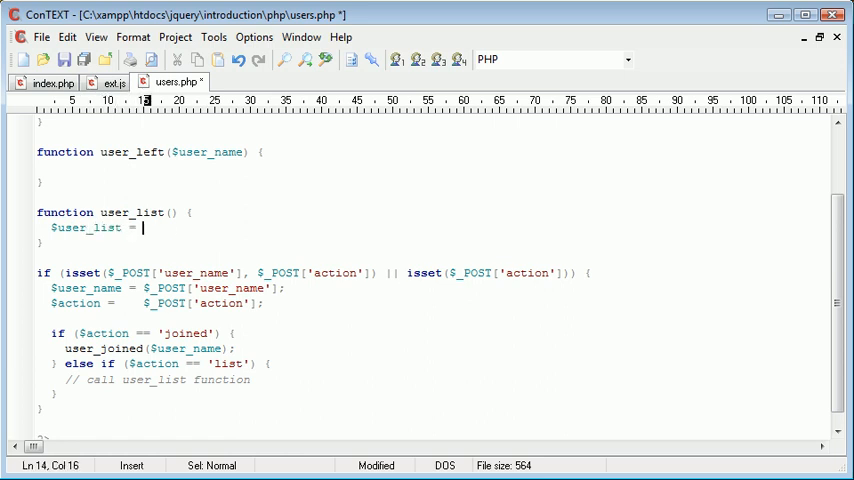
pyautogui.write('array();')
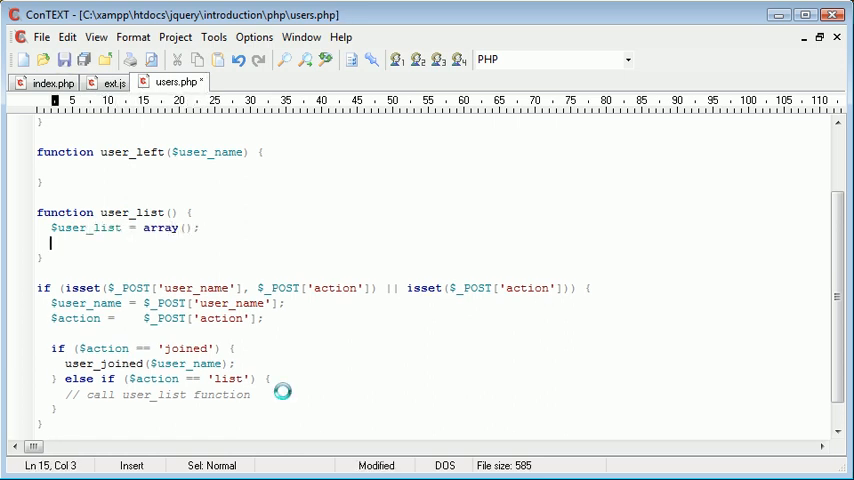
# Assign $users_query a mysql_query selecting user_name FROM `users`.
pyautogui.write('$users = m')
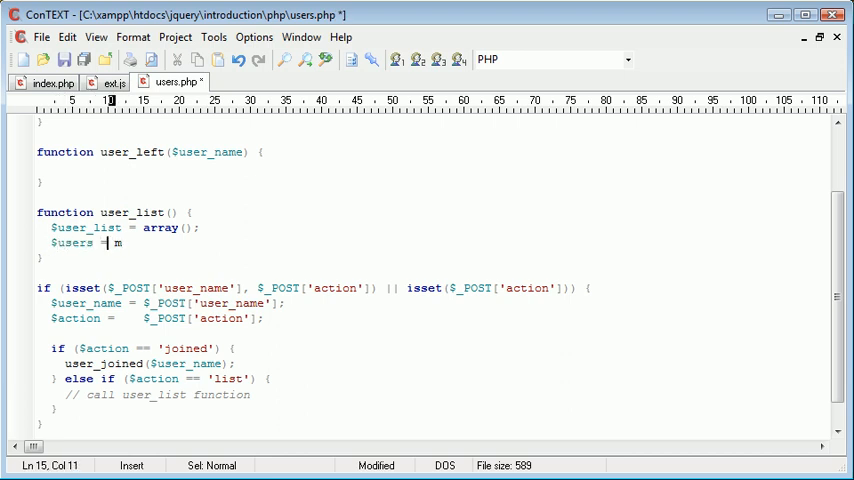
pyautogui.write('_query')
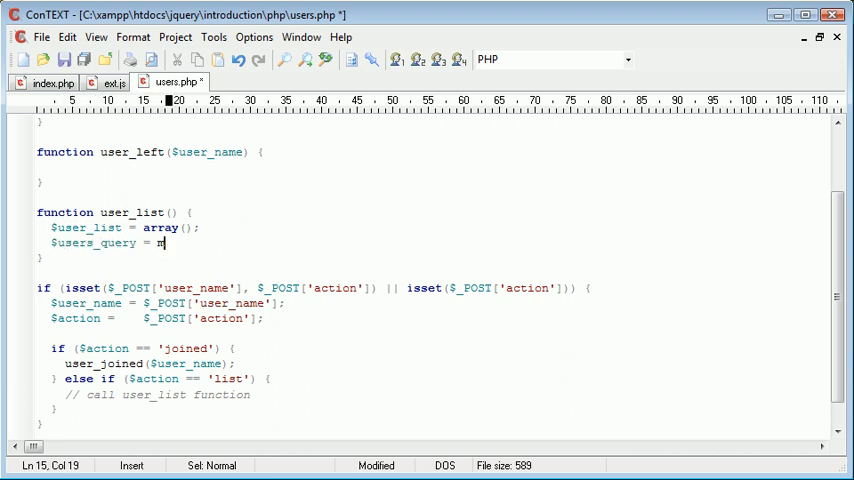
pyautogui.write('ysql_query')
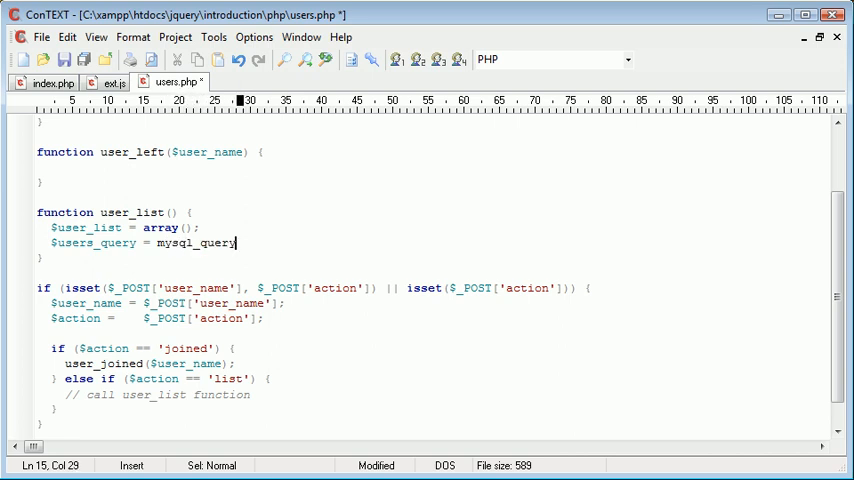
pyautogui.write('("S")')
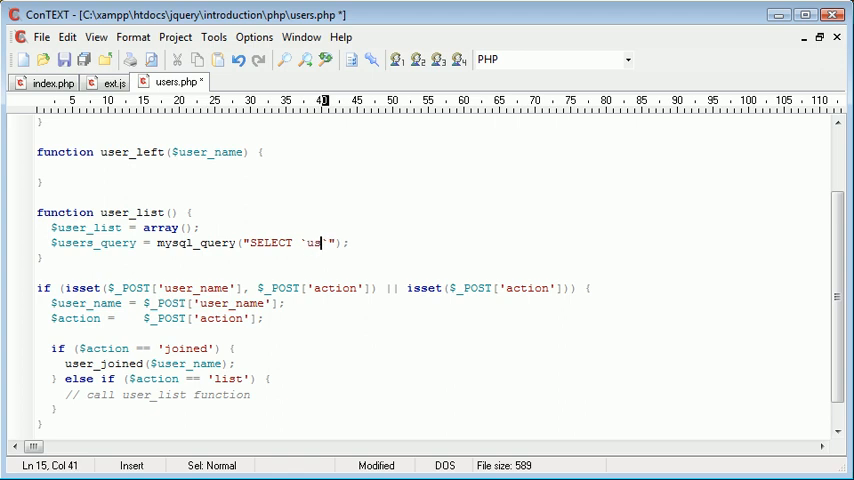
pyautogui.write('er_name')
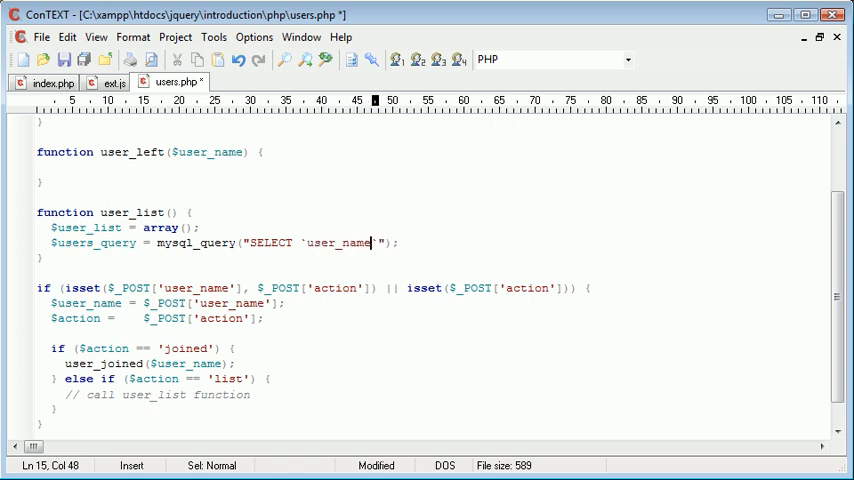
pyautogui.write('FROM `us`')
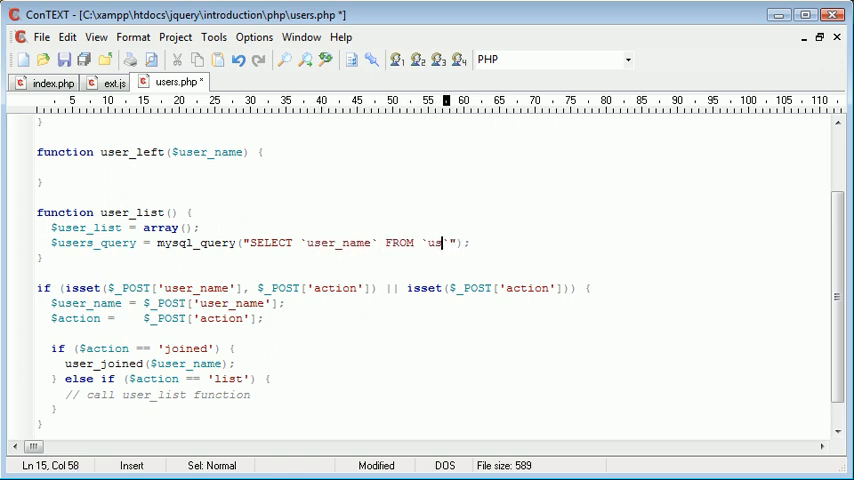
pyautogui.write('ers`");')
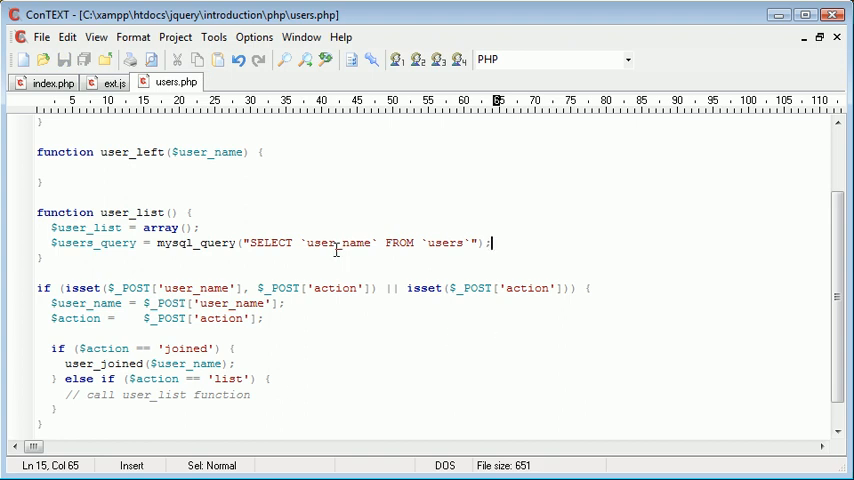
pyautogui.moveTo(320, 247)
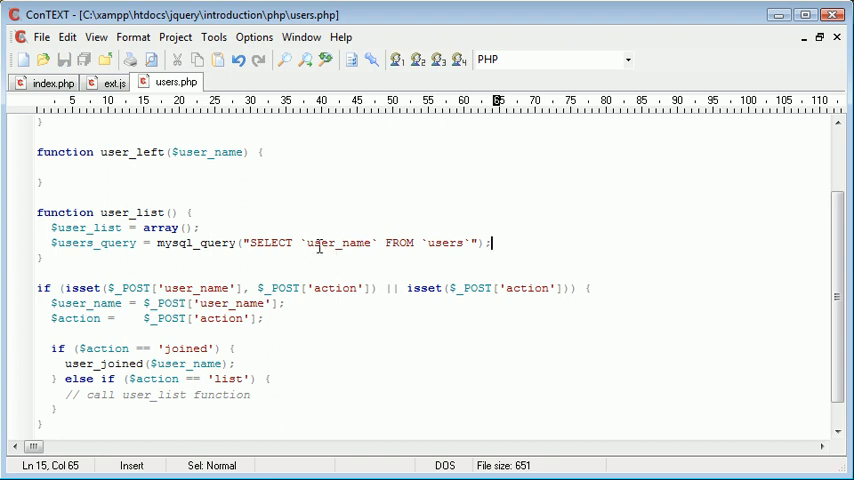
pyautogui.moveTo(320, 246)
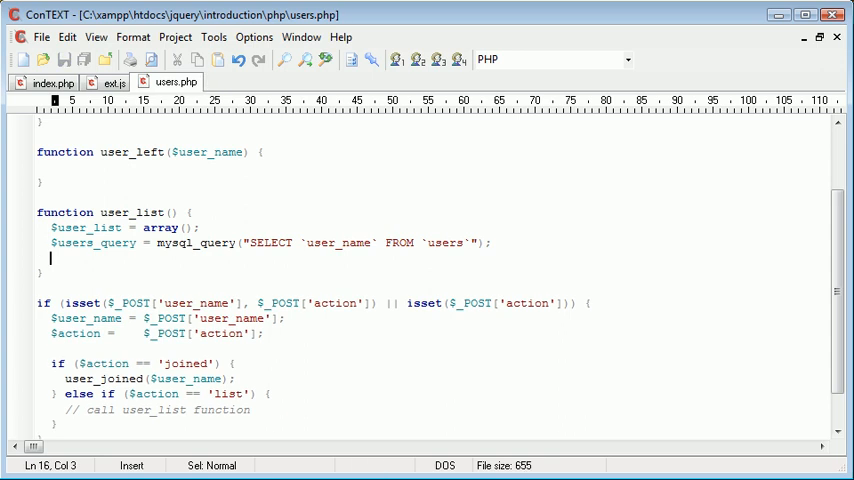
# Add a while loop using mysql_fetch_assoc that appends each row's user_name to $users_list[].
pyautogui.write('while (')
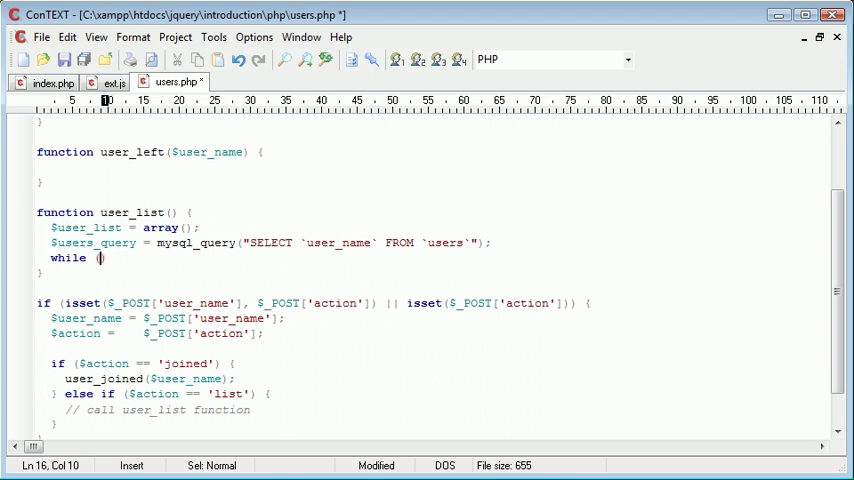
pyautogui.write('$users_row = mysql_')
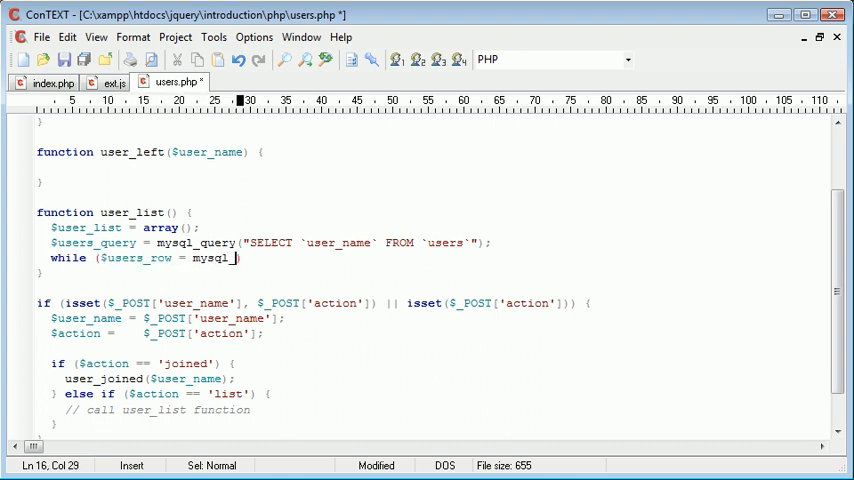
pyautogui.write('fetch_a')
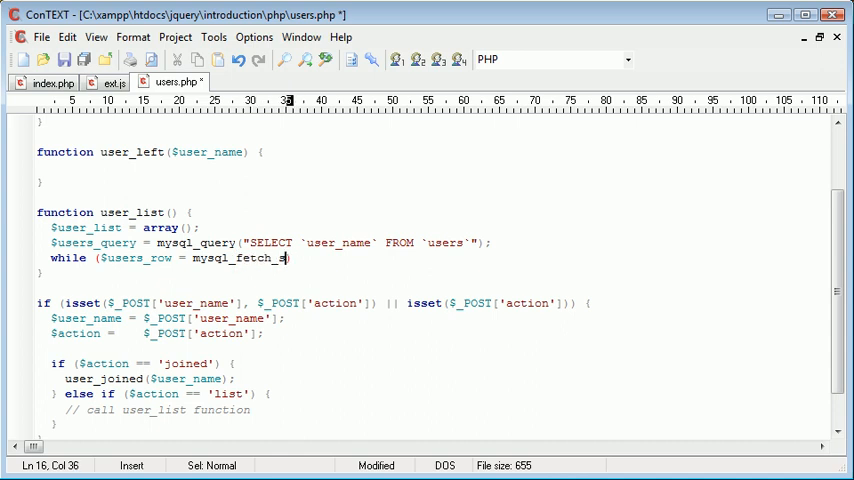
pyautogui.write('assoc()')
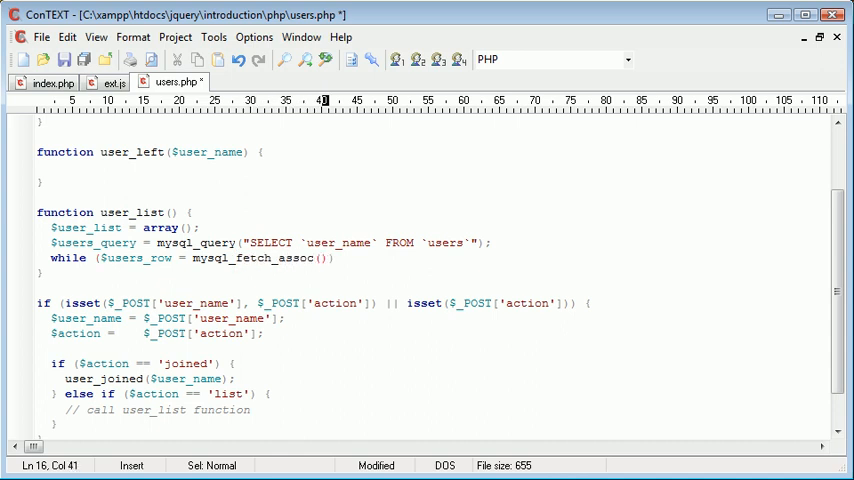
pyautogui.write('$users_query')
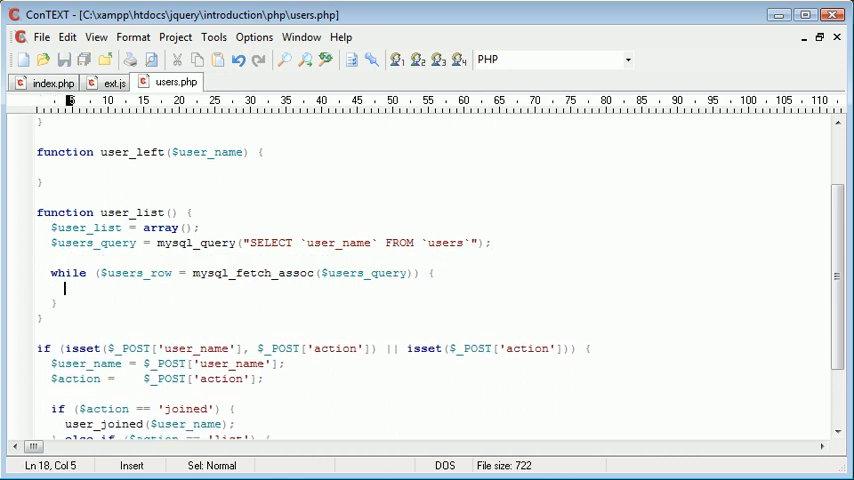
pyautogui.moveTo(116, 470)
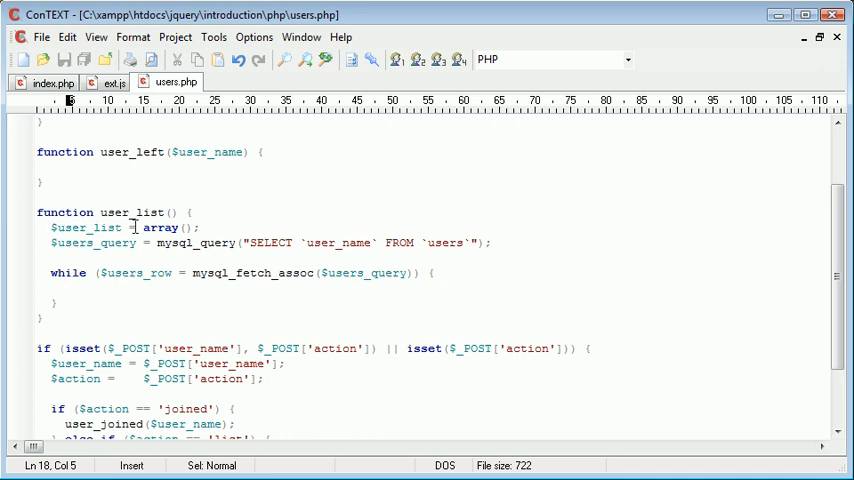
pyautogui.write('$users_list')
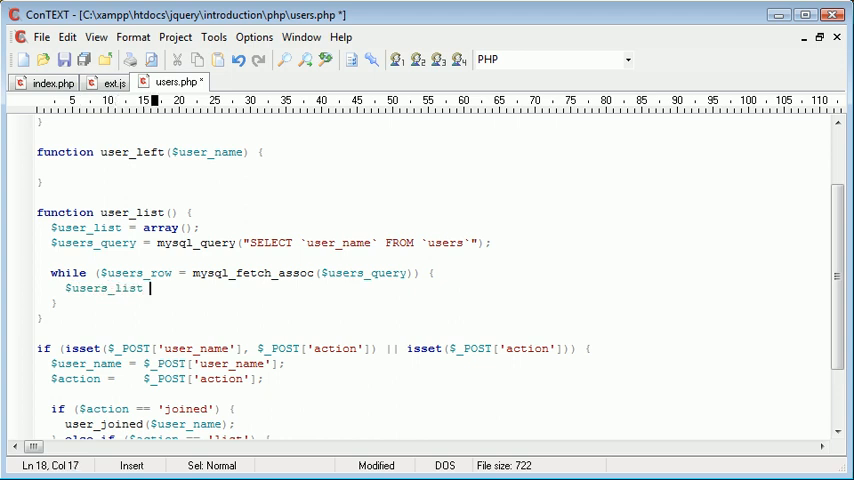
pyautogui.write('[] =')
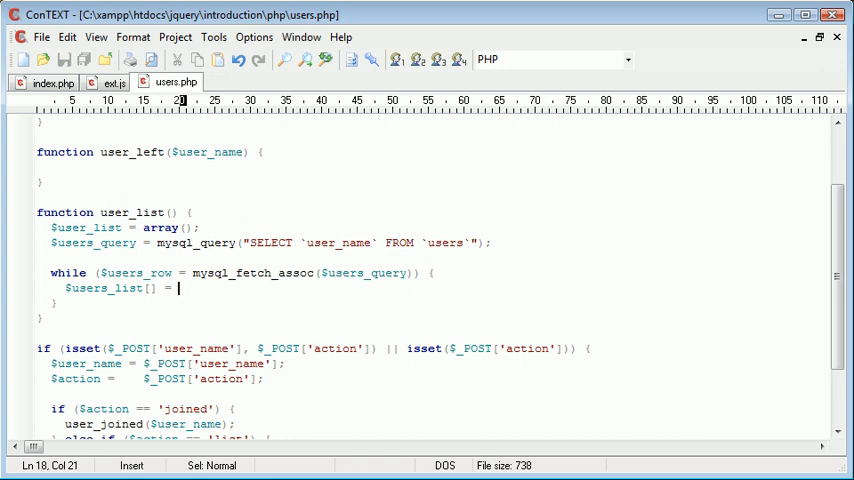
pyautogui.write("$users_row['user_name")
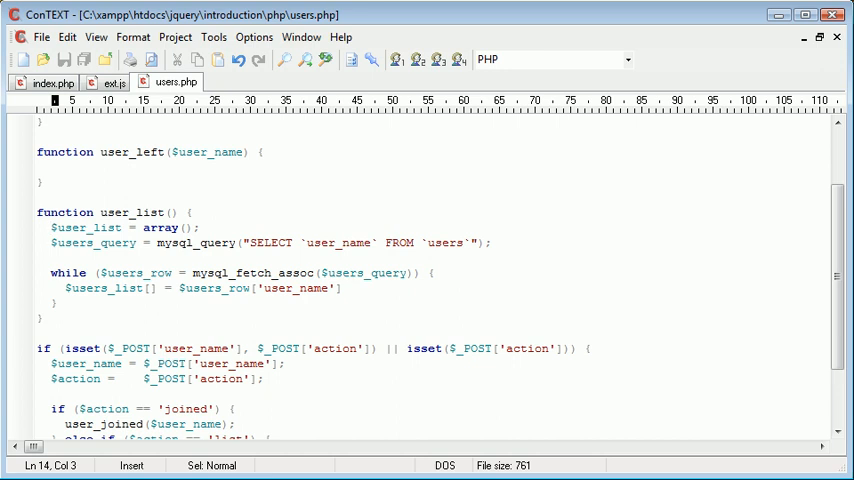
# Rename the misnamed array inside the loop to $user_list.
pyautogui.click(490, 272)
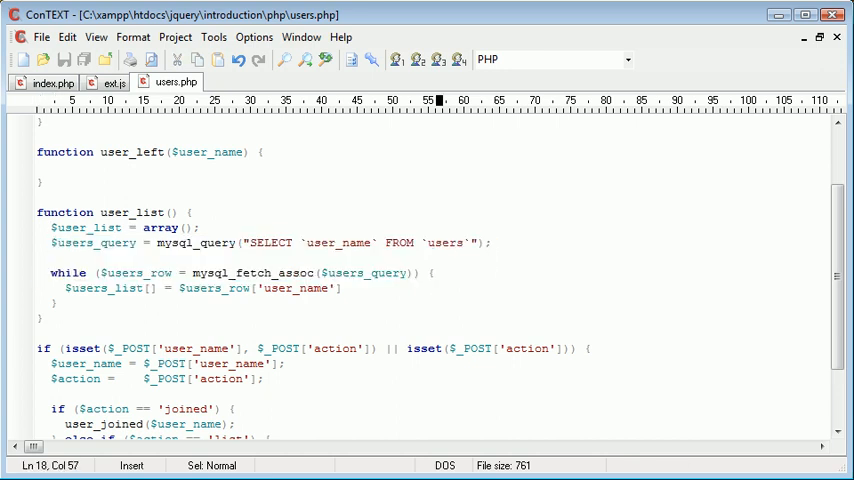
pyautogui.doubleClick(103, 288)
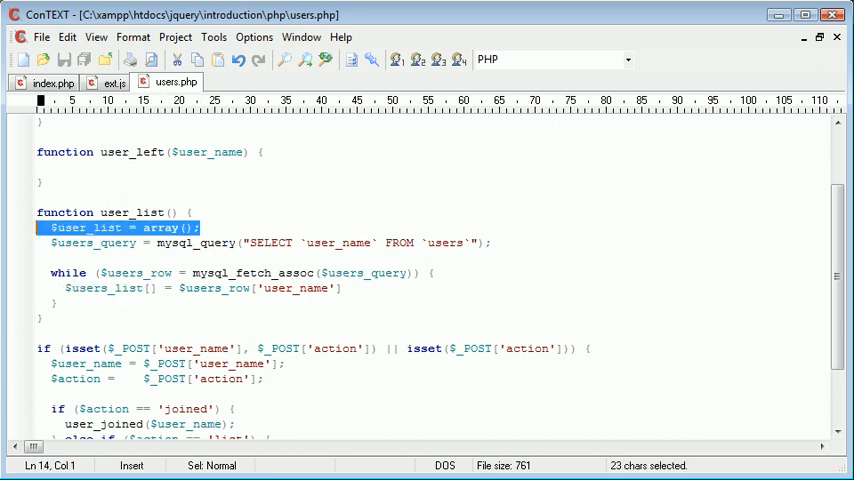
pyautogui.click(86, 258)
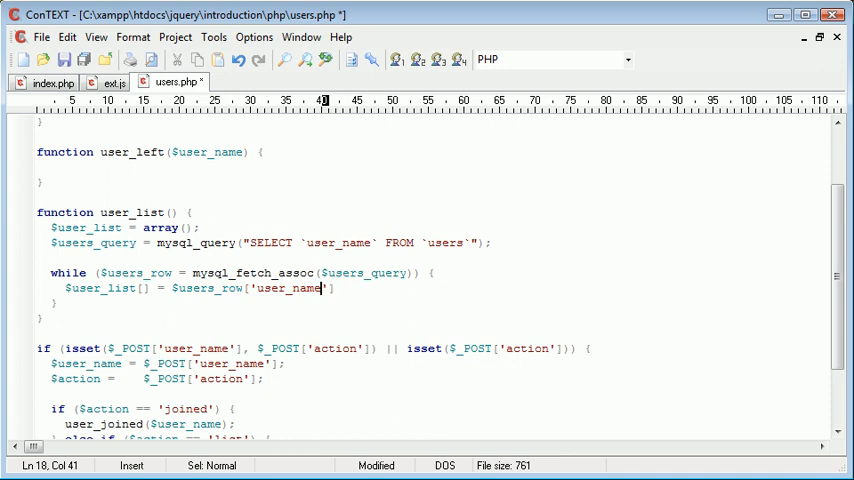
# Add 'return $user_list;' after the while loop.
pyautogui.doubleClick(205, 288)
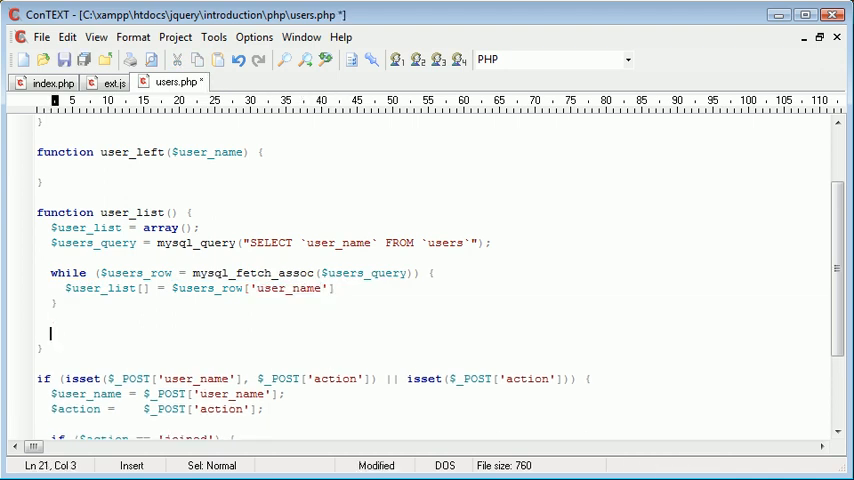
pyautogui.write('return $')
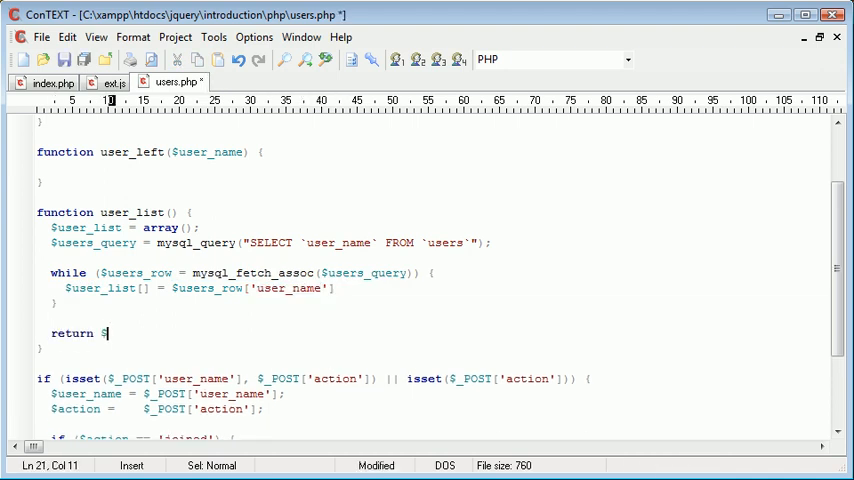
pyautogui.write('$user_list;')
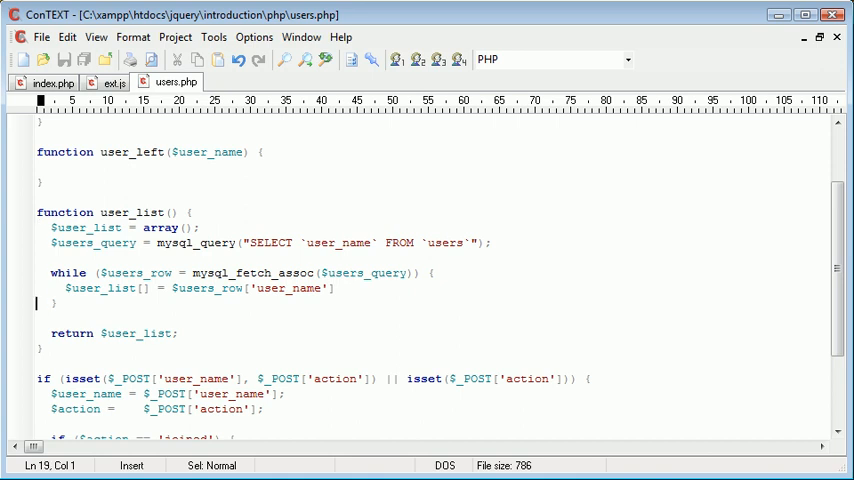
pyautogui.scroll(-3)
pyautogui.write("} else if ($action == 'list') {")
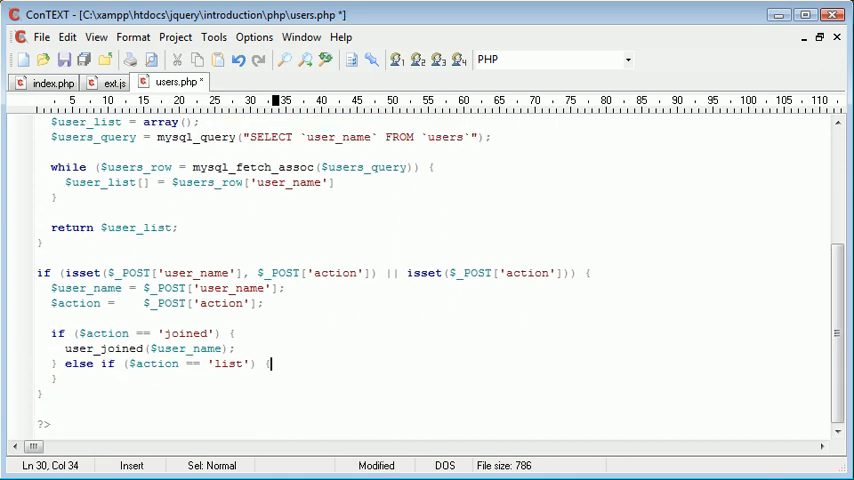
# Add foreach (user_list() as $user) echoing each $user with '<br />' in the list branch.
pyautogui.write('foreach')
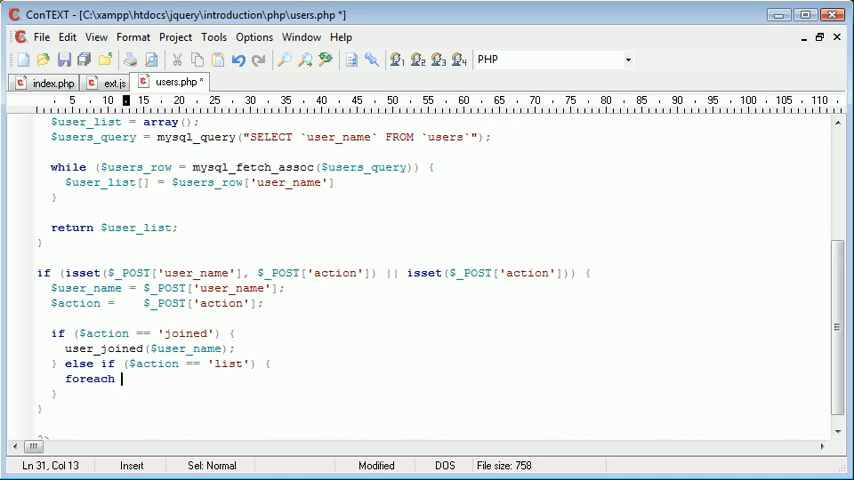
pyautogui.write('(')
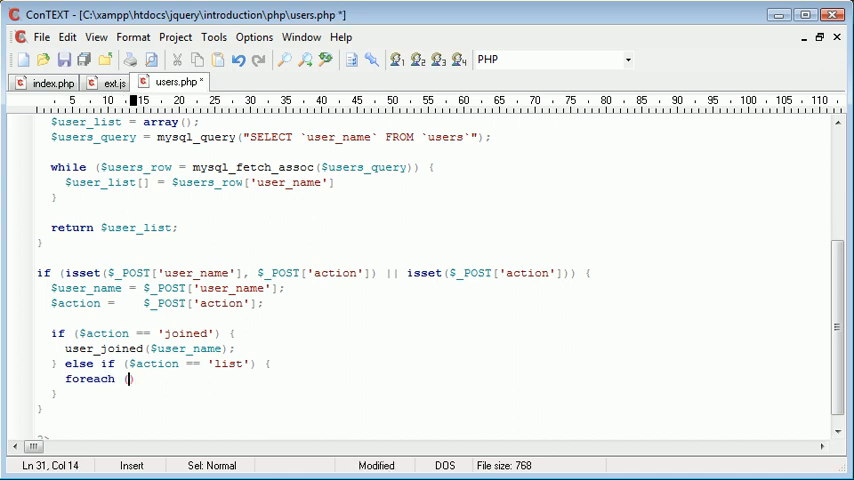
pyautogui.write('users')
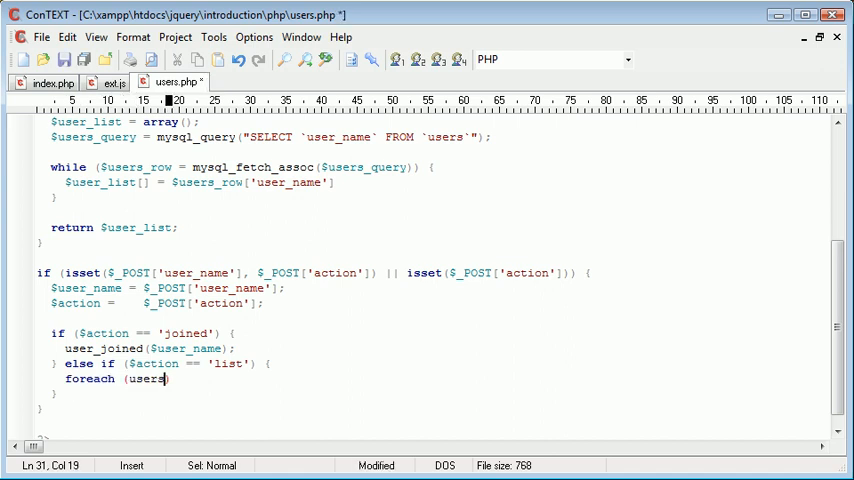
pyautogui.write('_list')
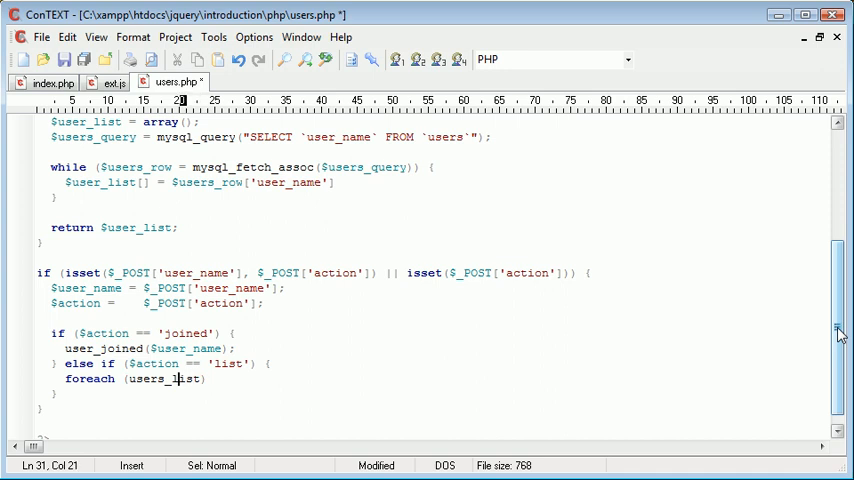
pyautogui.write('() as $user) {')
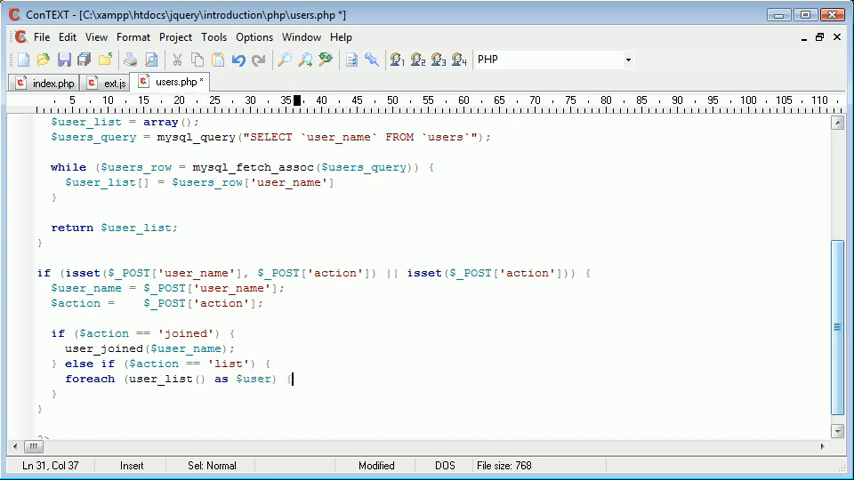
pyautogui.press('Return')
pyautogui.write('}')
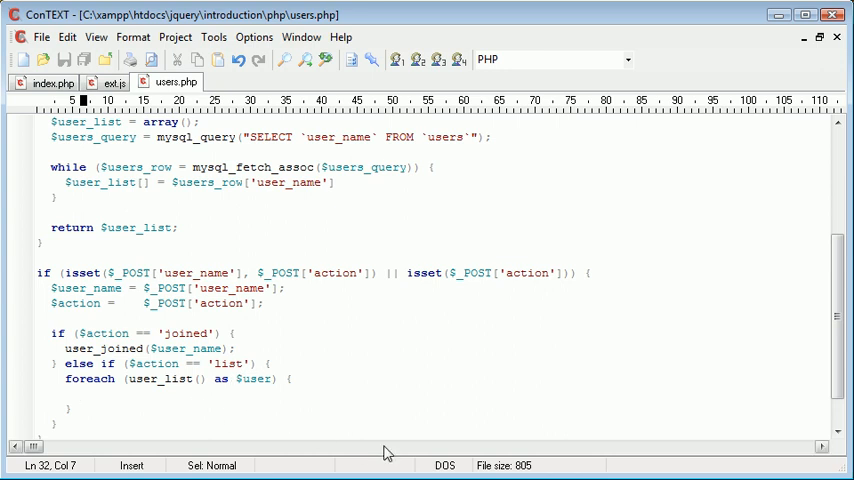
pyautogui.moveTo(404, 447)
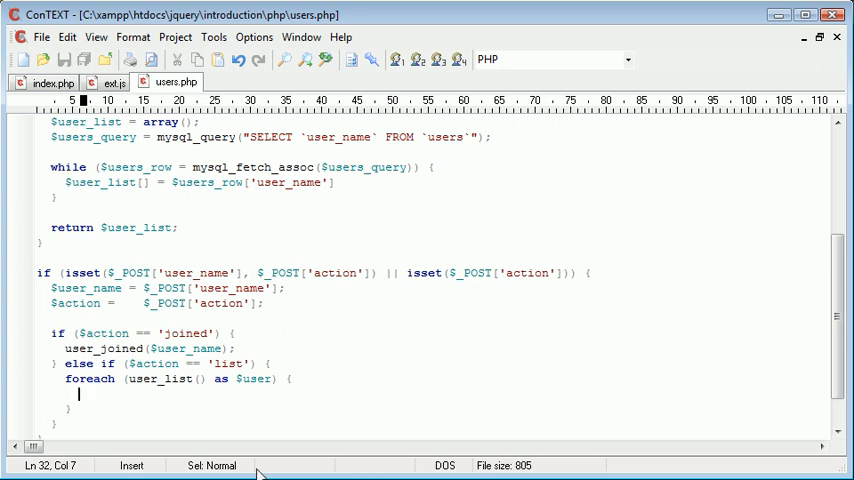
pyautogui.write("echo '';")
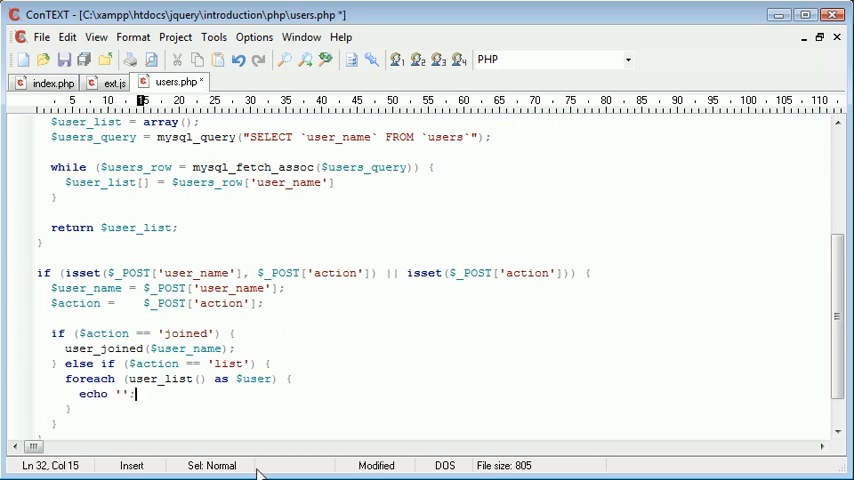
pyautogui.write('$user,')
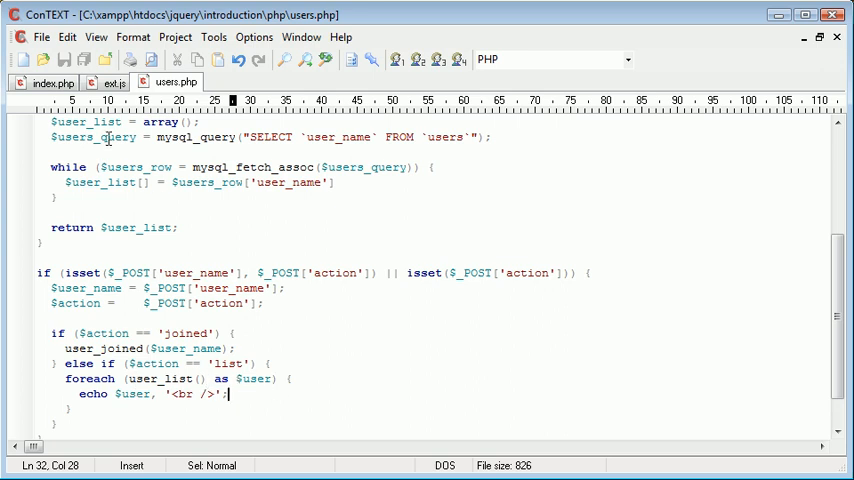
pyautogui.moveTo(120, 153)
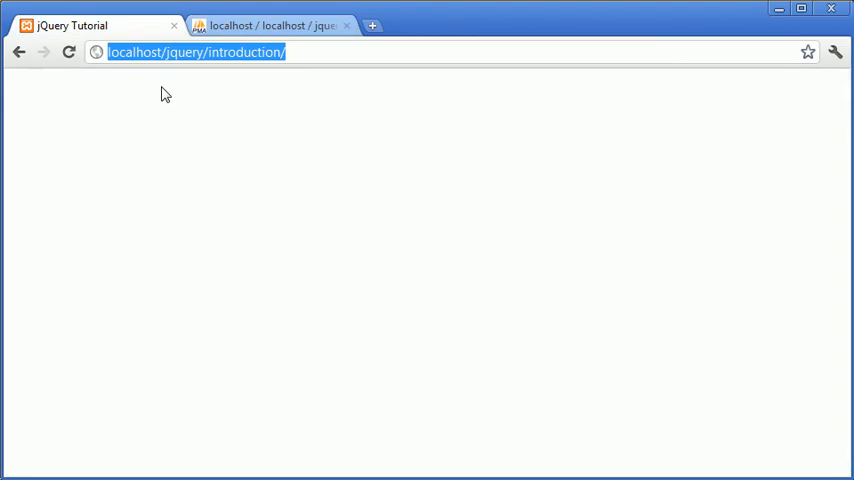
# Load localhost/jquery/introduction/ in a new Chrome tab and answer its name prompt with Alex.
pyautogui.write('Al')
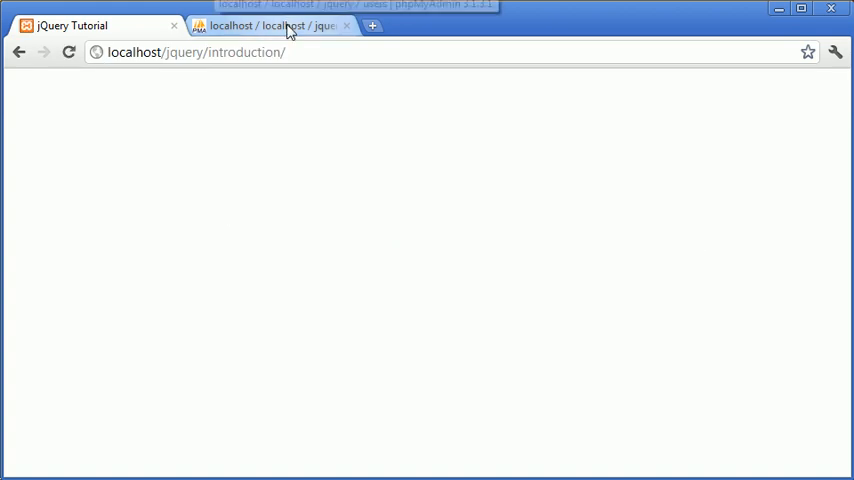
pyautogui.click(270, 25)
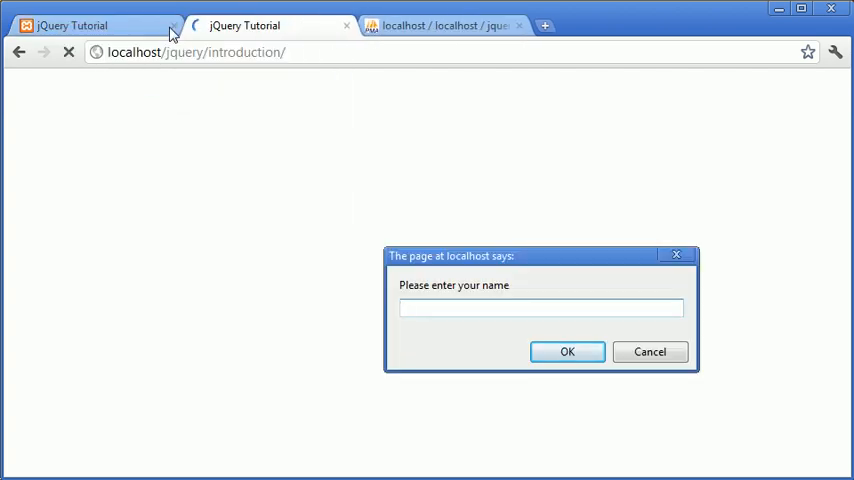
pyautogui.write('Alex')
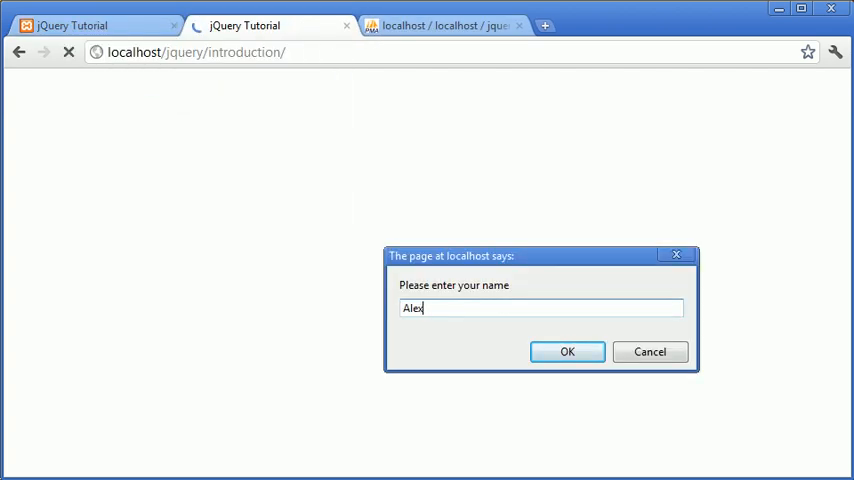
pyautogui.click(567, 351)
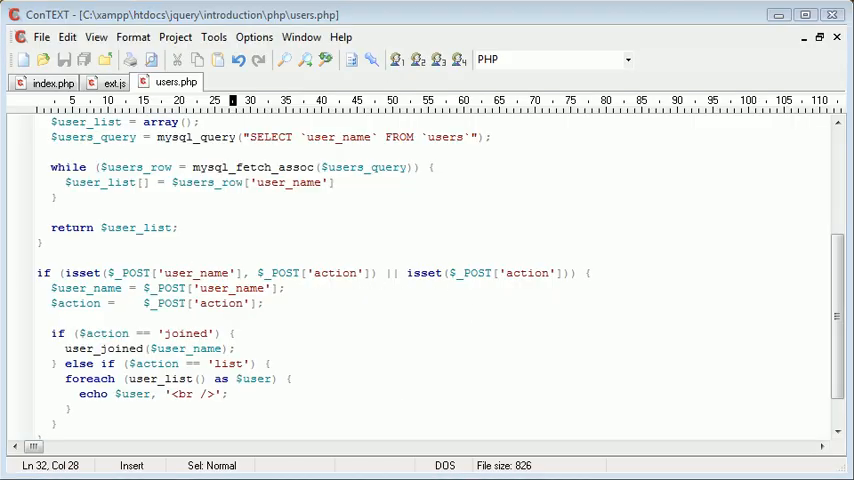
# Review ext.js, users.php and index.php, then confirm phpMyAdmin's users table still has zero rows.
pyautogui.click(112, 82)
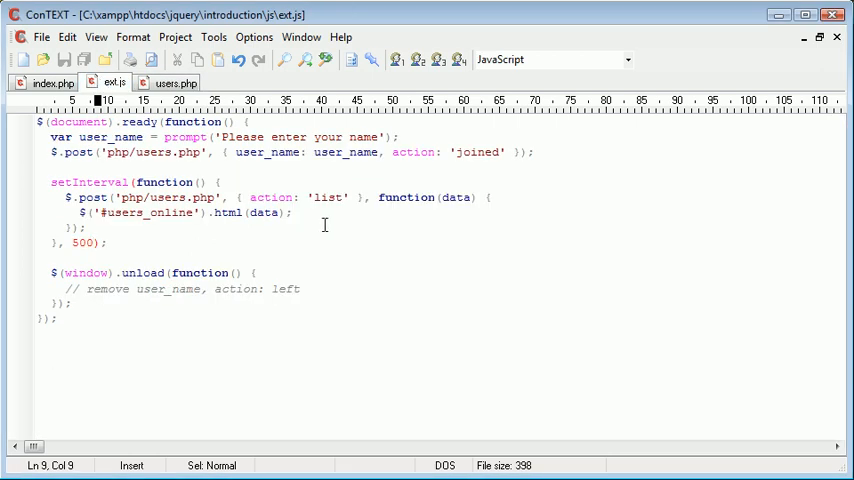
pyautogui.click(172, 82)
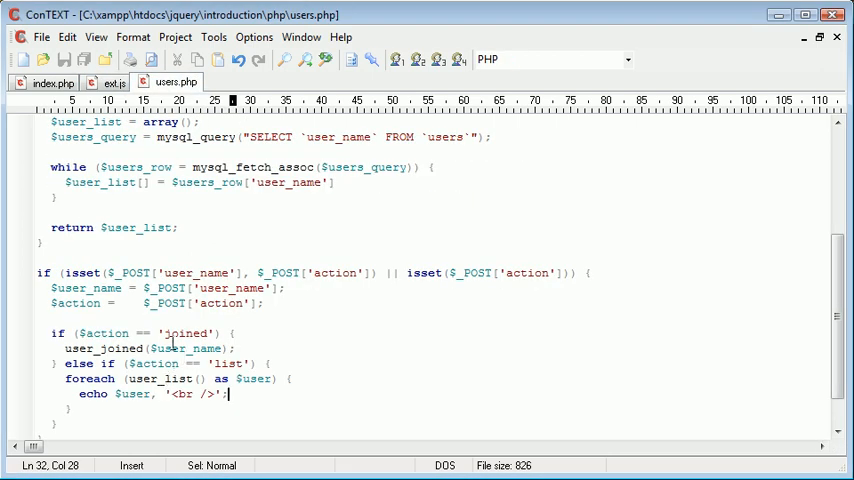
pyautogui.click(110, 82)
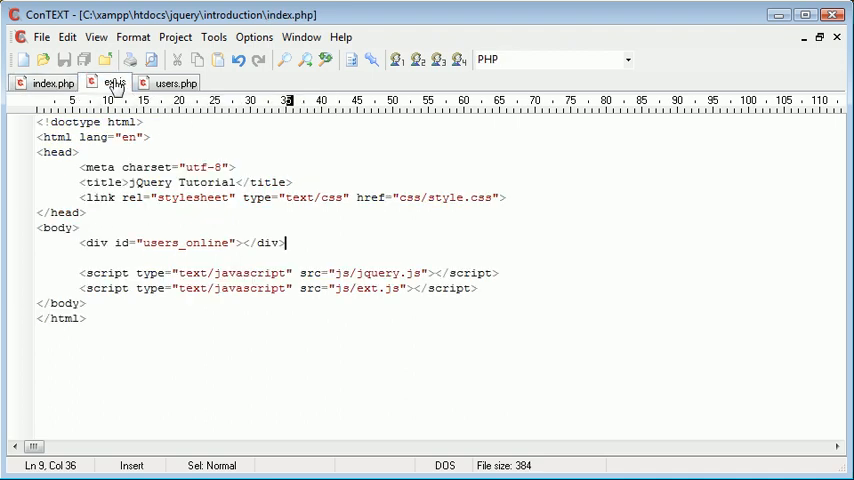
pyautogui.click(113, 83)
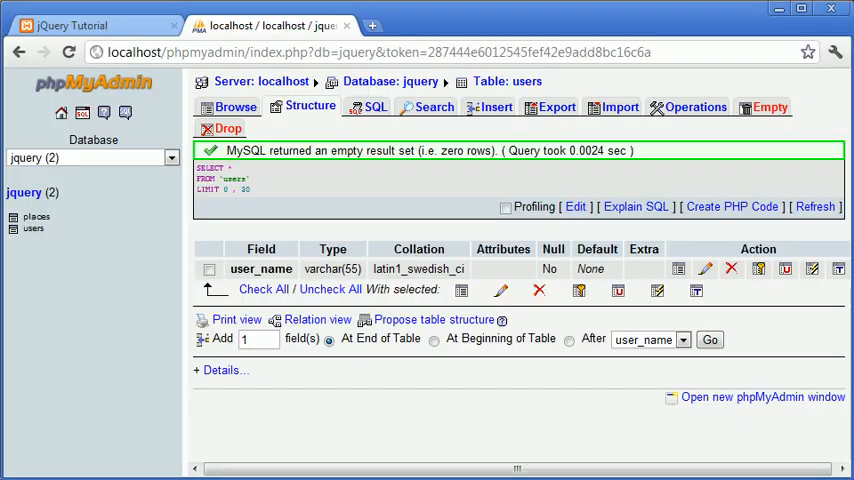
pyautogui.moveTo(140, 195)
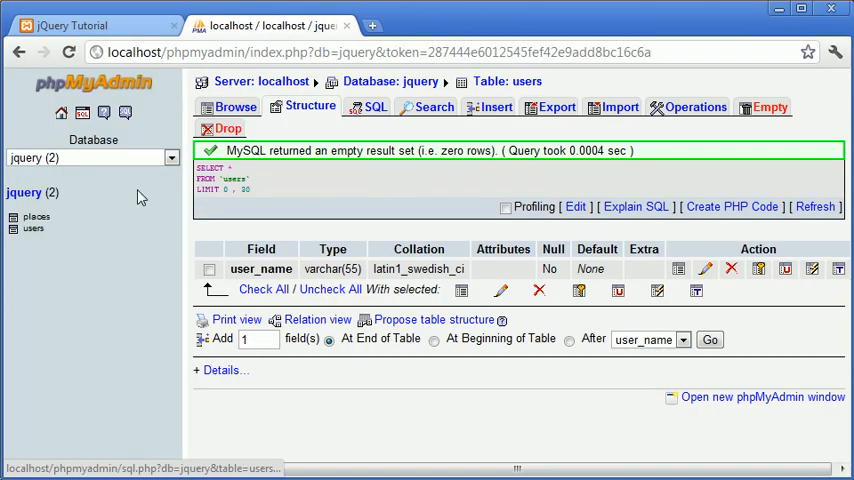
pyautogui.click(90, 25)
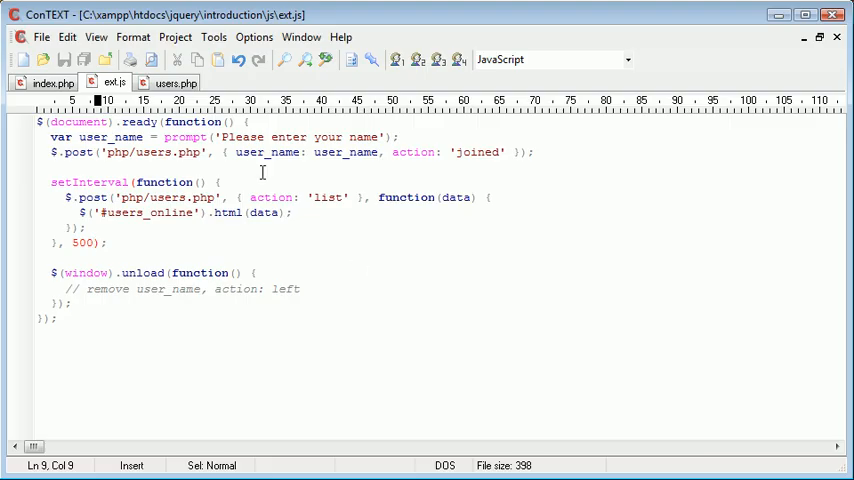
pyautogui.click(174, 82)
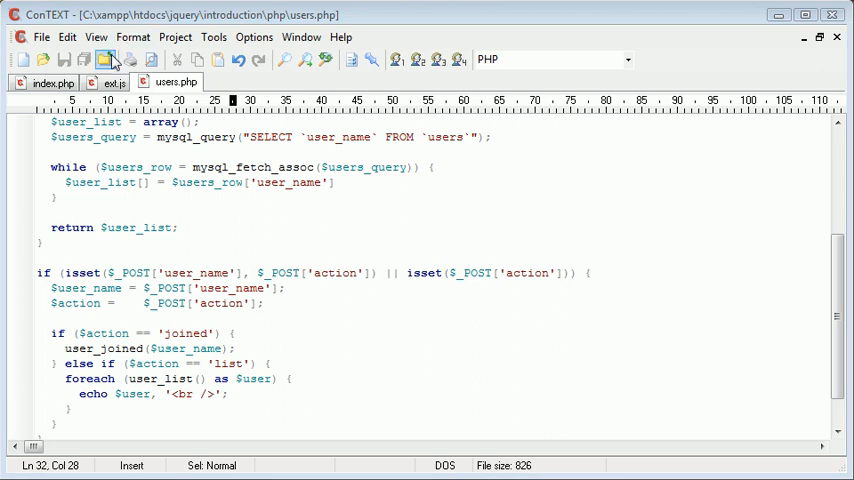
pyautogui.click(112, 82)
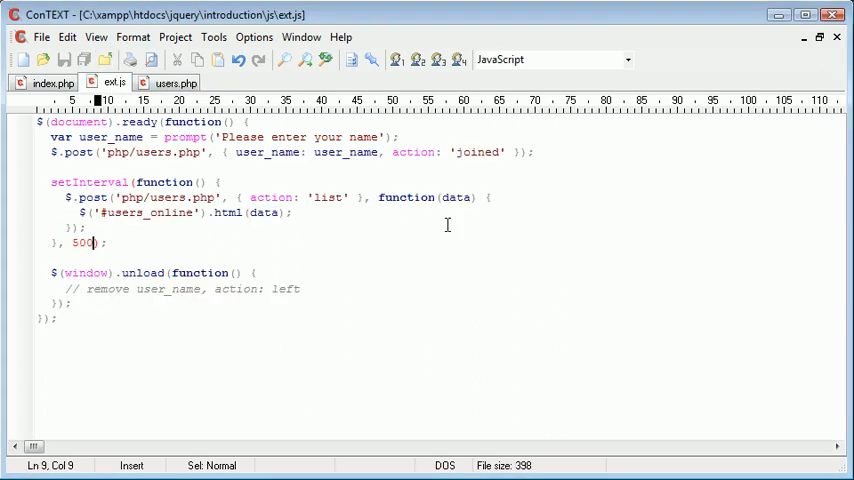
pyautogui.moveTo(276, 152)
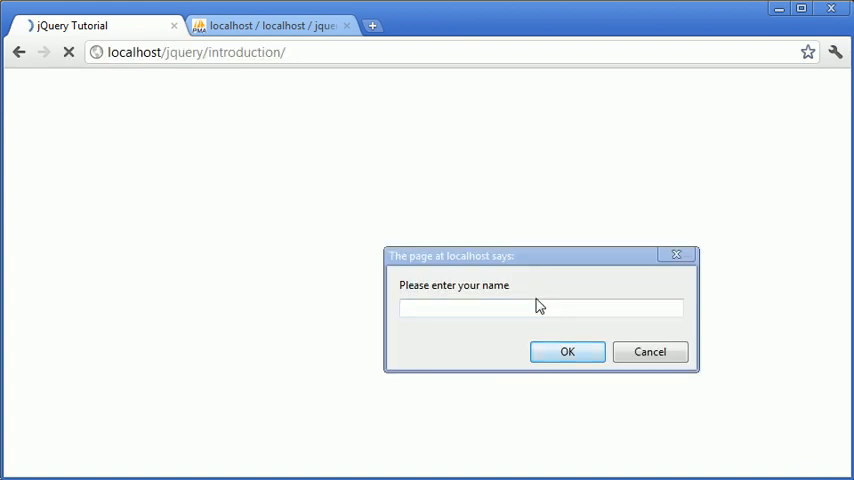
# Enter Alex at the reloaded tutorial page's prompt and switch to the phpMyAdmin tab.
pyautogui.write('Alex')
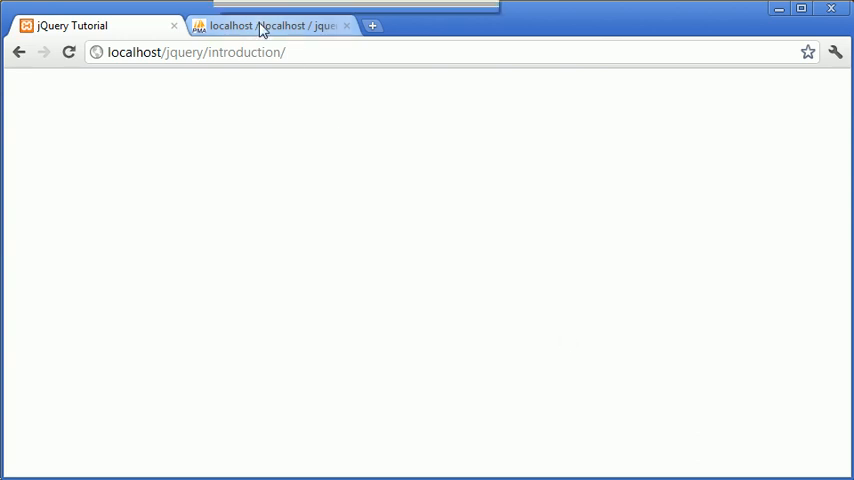
pyautogui.click(270, 25)
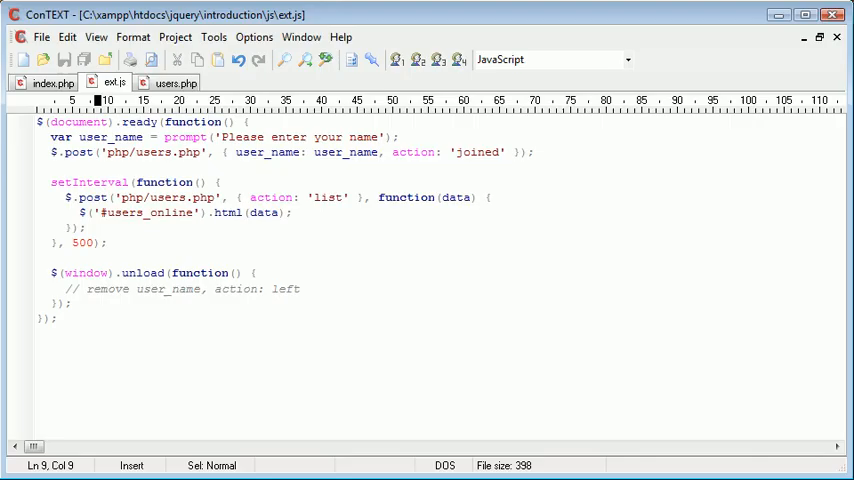
# Return to users.php and scroll up to the user_list function and 'list' branch.
pyautogui.click(175, 82)
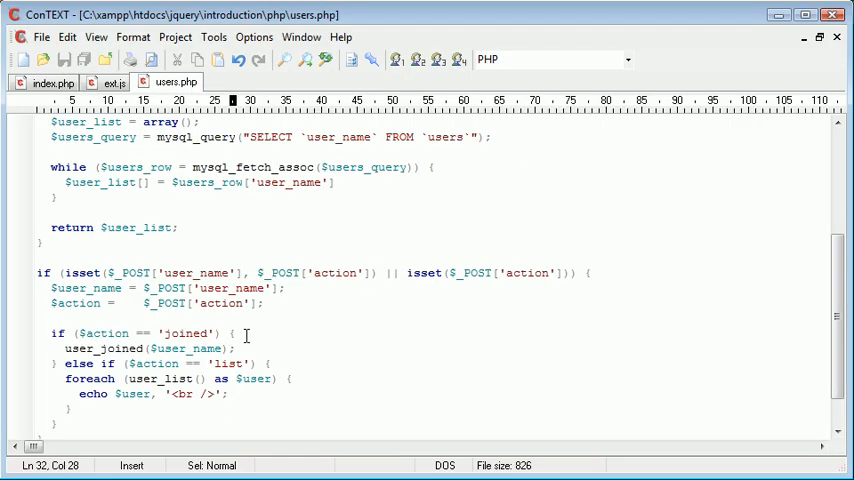
pyautogui.scroll(3)
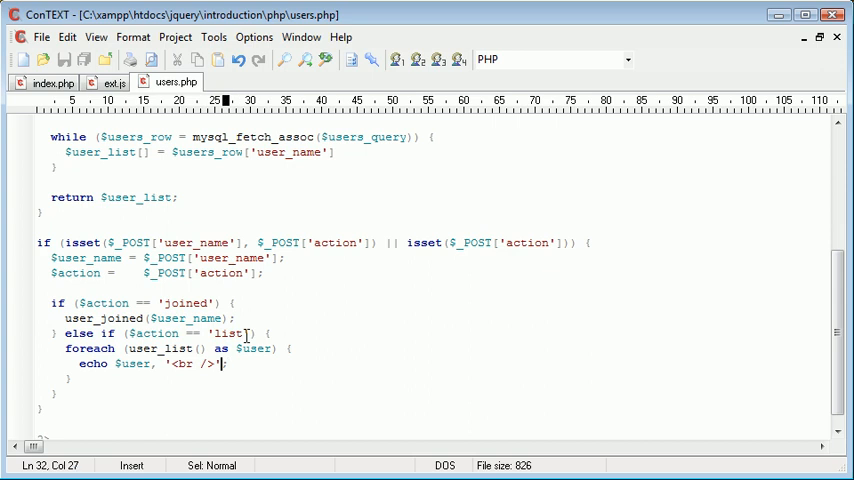
pyautogui.scroll(3)
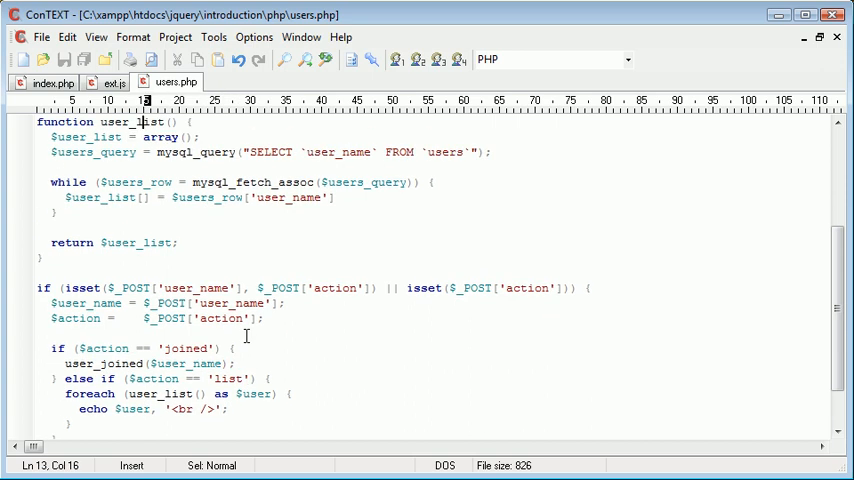